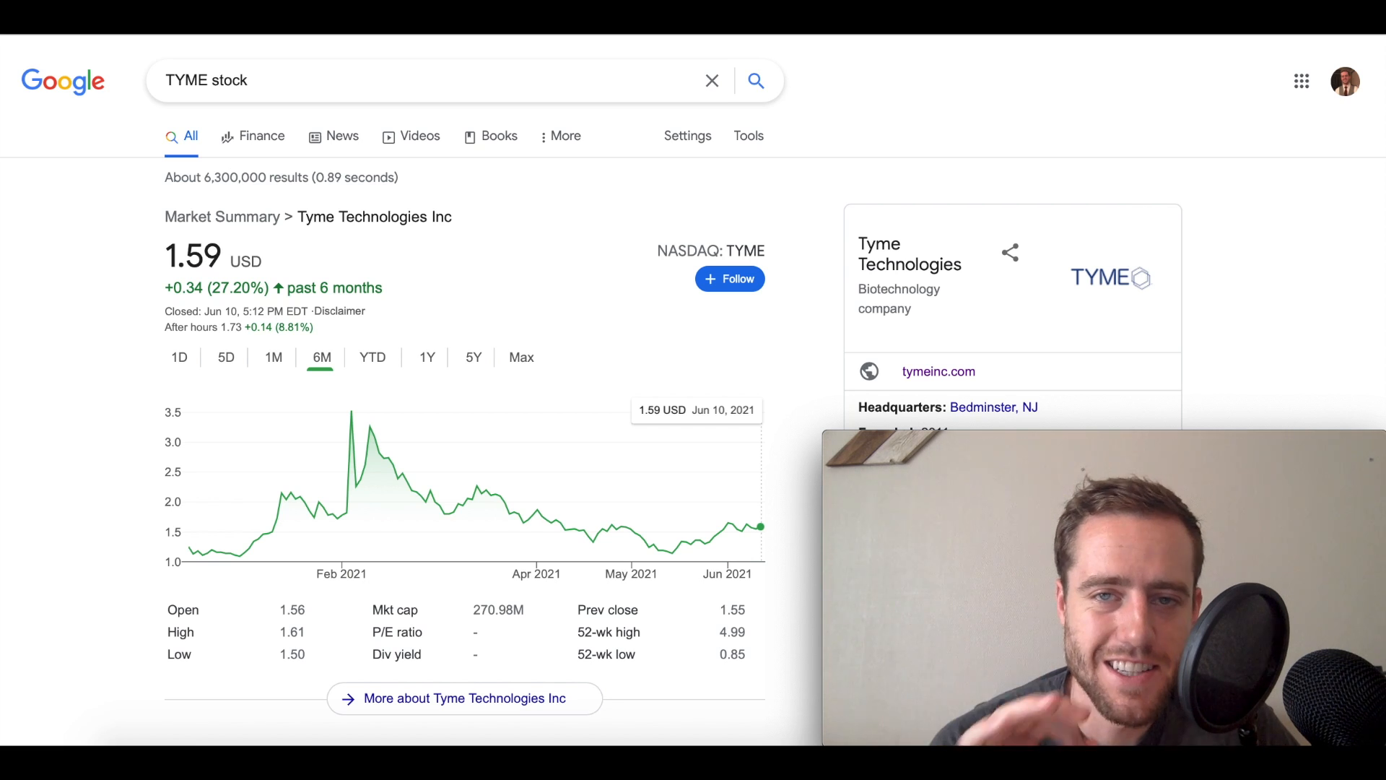
Step: Switch the TYME stock chart to the 1D intraday range
left_click(178, 358)
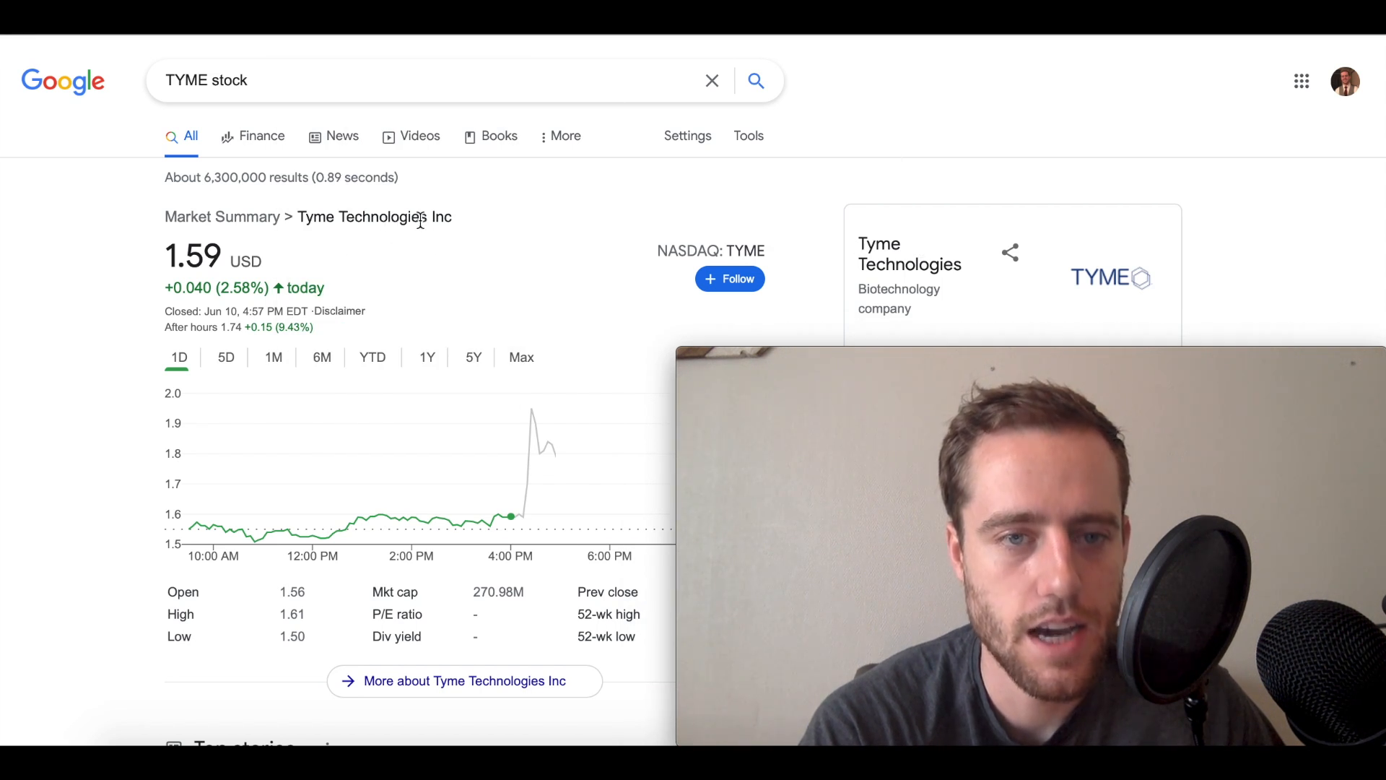
mouse_move(425, 291)
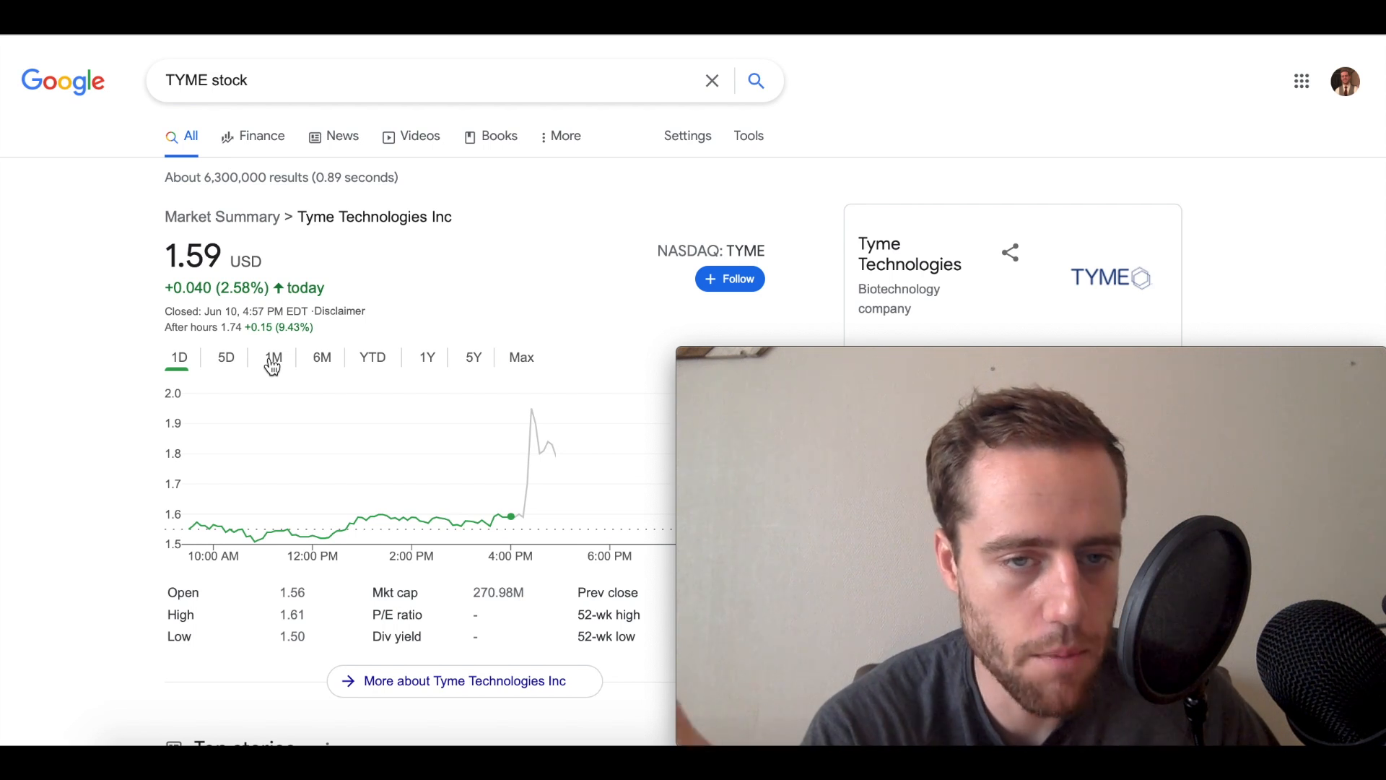
mouse_move(296, 363)
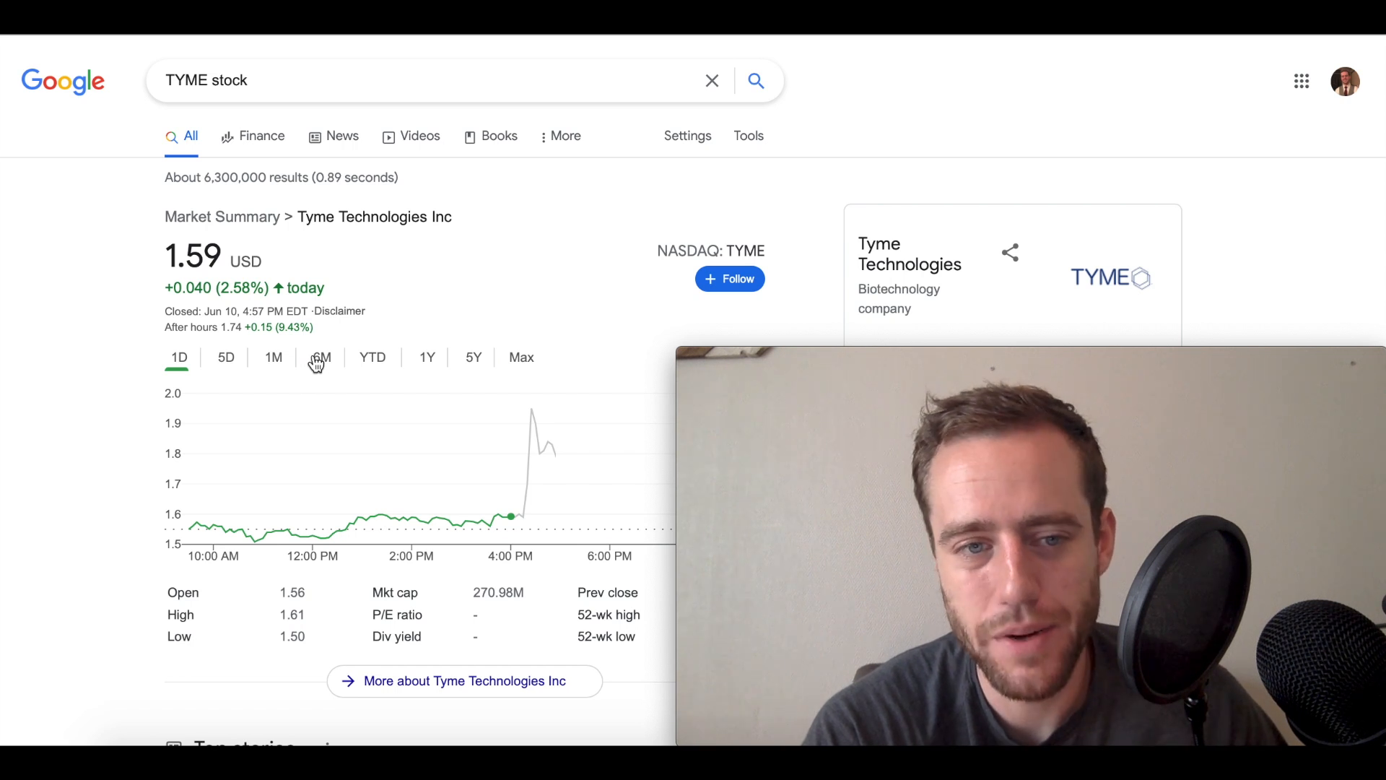
Step: View TYME's six-month chart, then search Google for 'index funds'
left_click(320, 356)
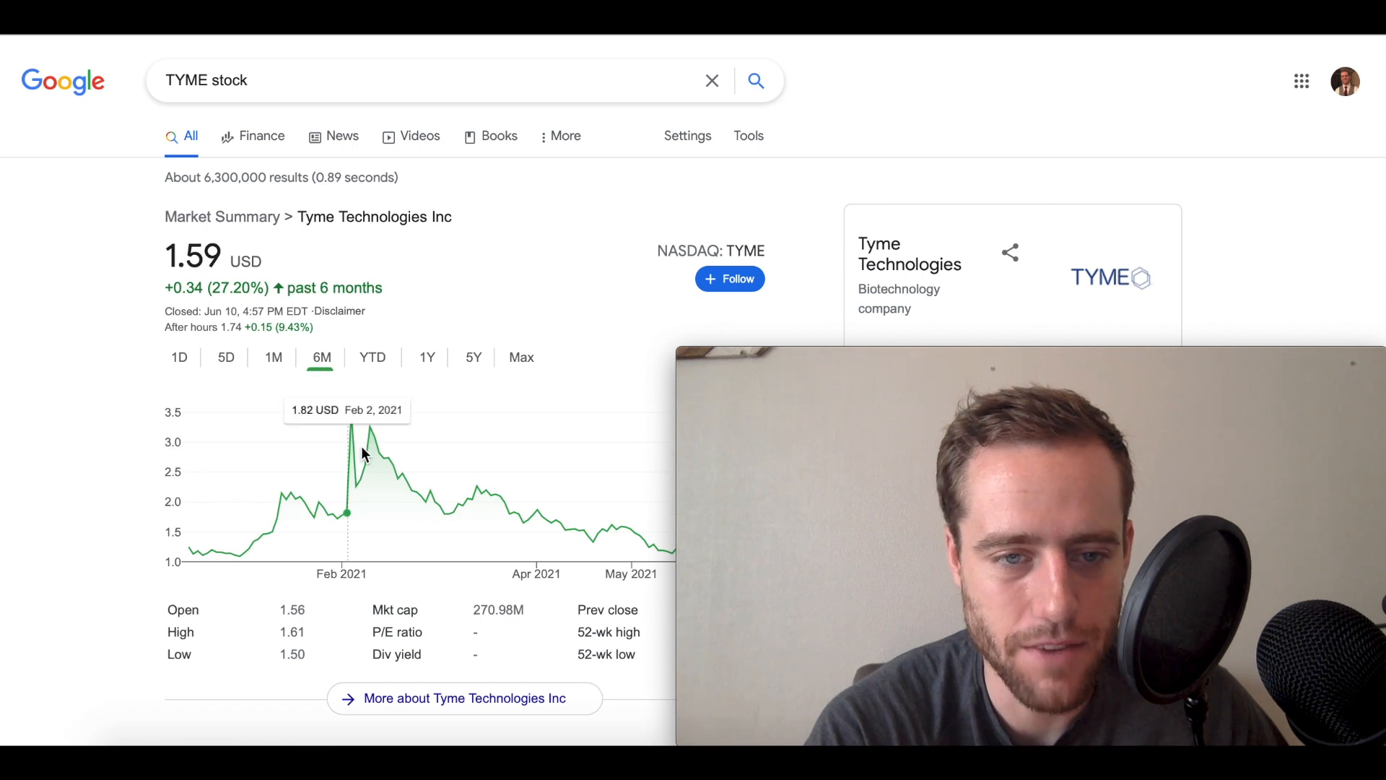
mouse_move(455, 449)
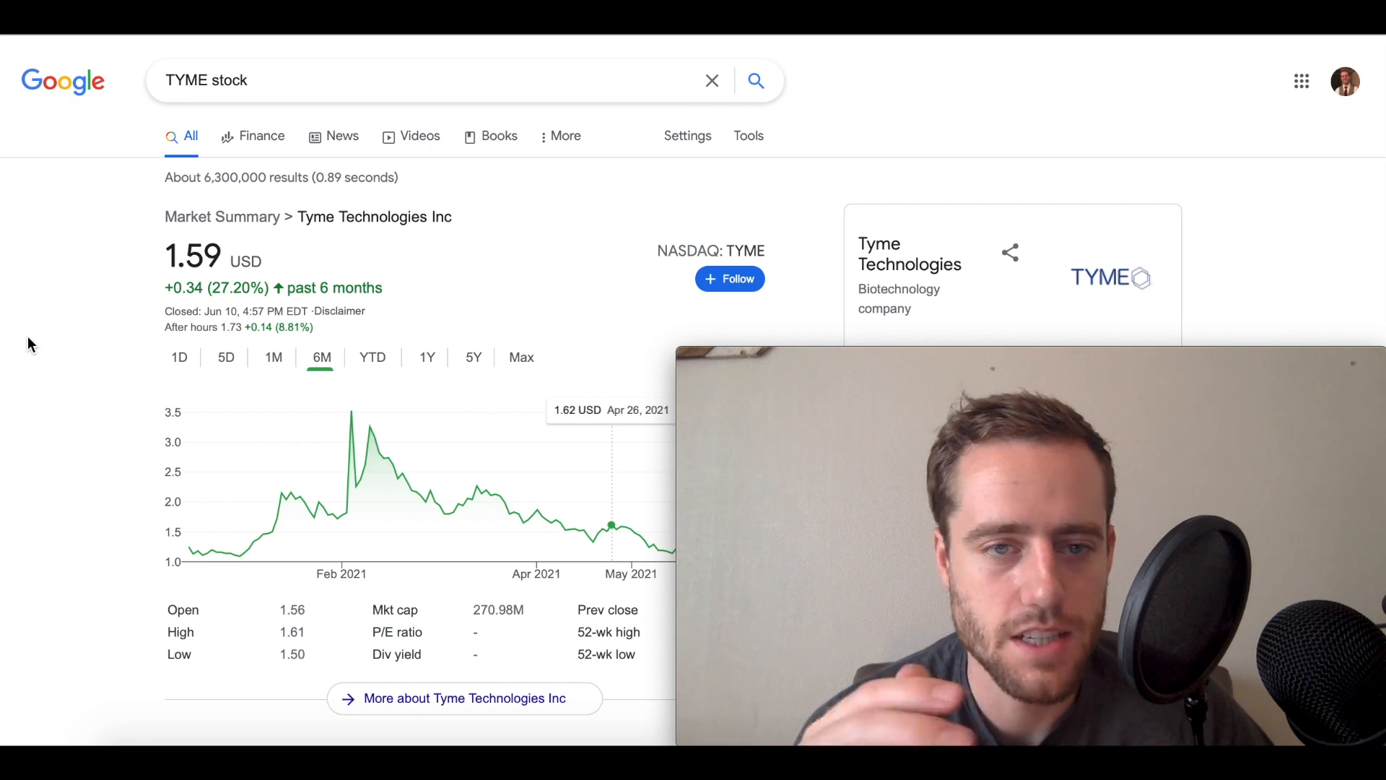
mouse_move(661, 444)
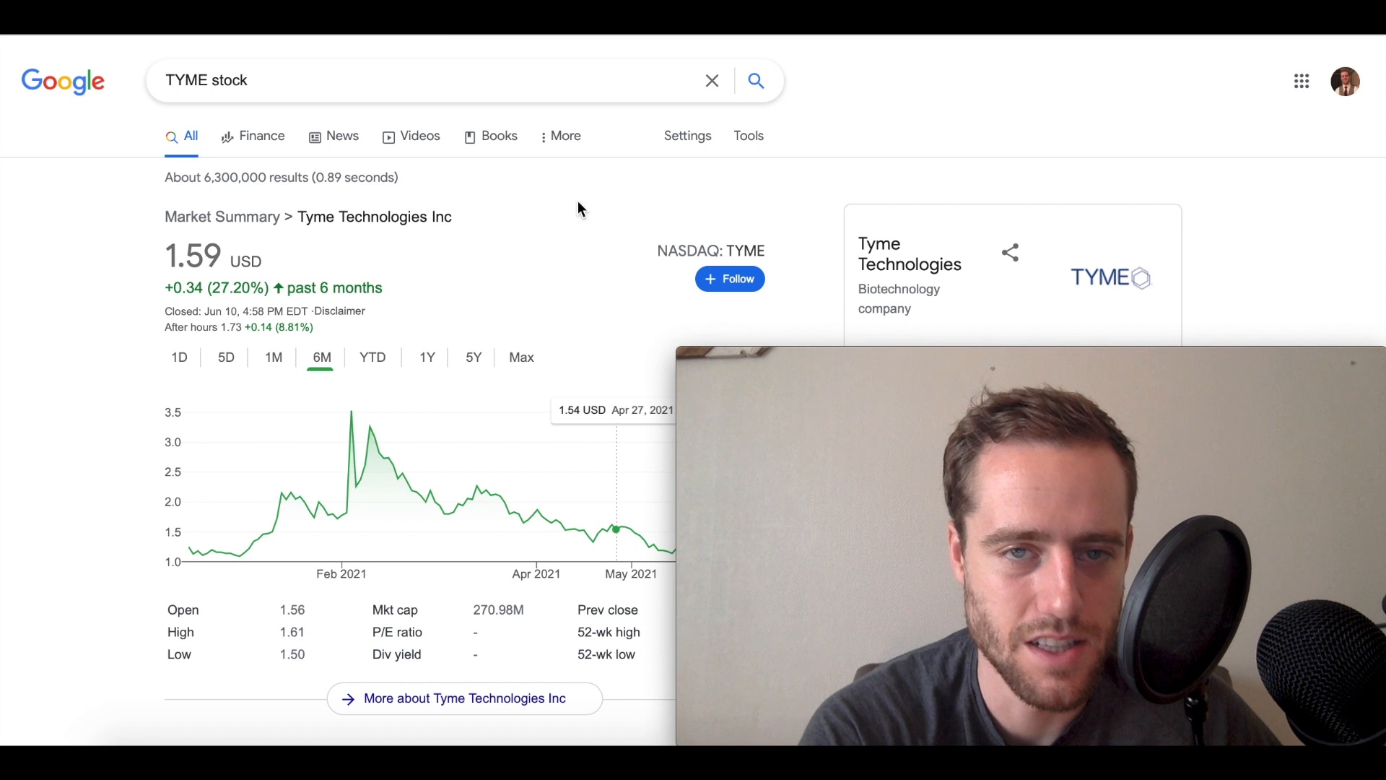
mouse_move(595, 36)
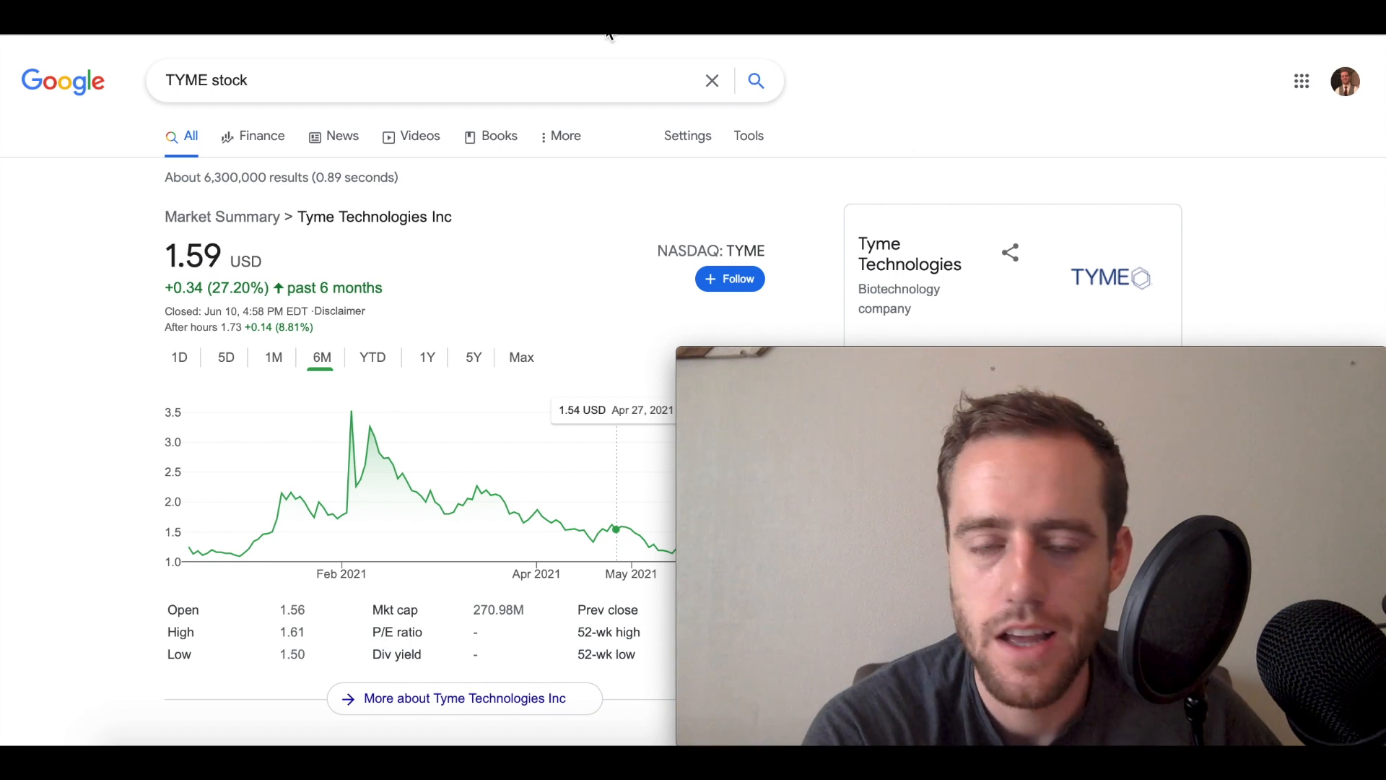
mouse_move(870, 80)
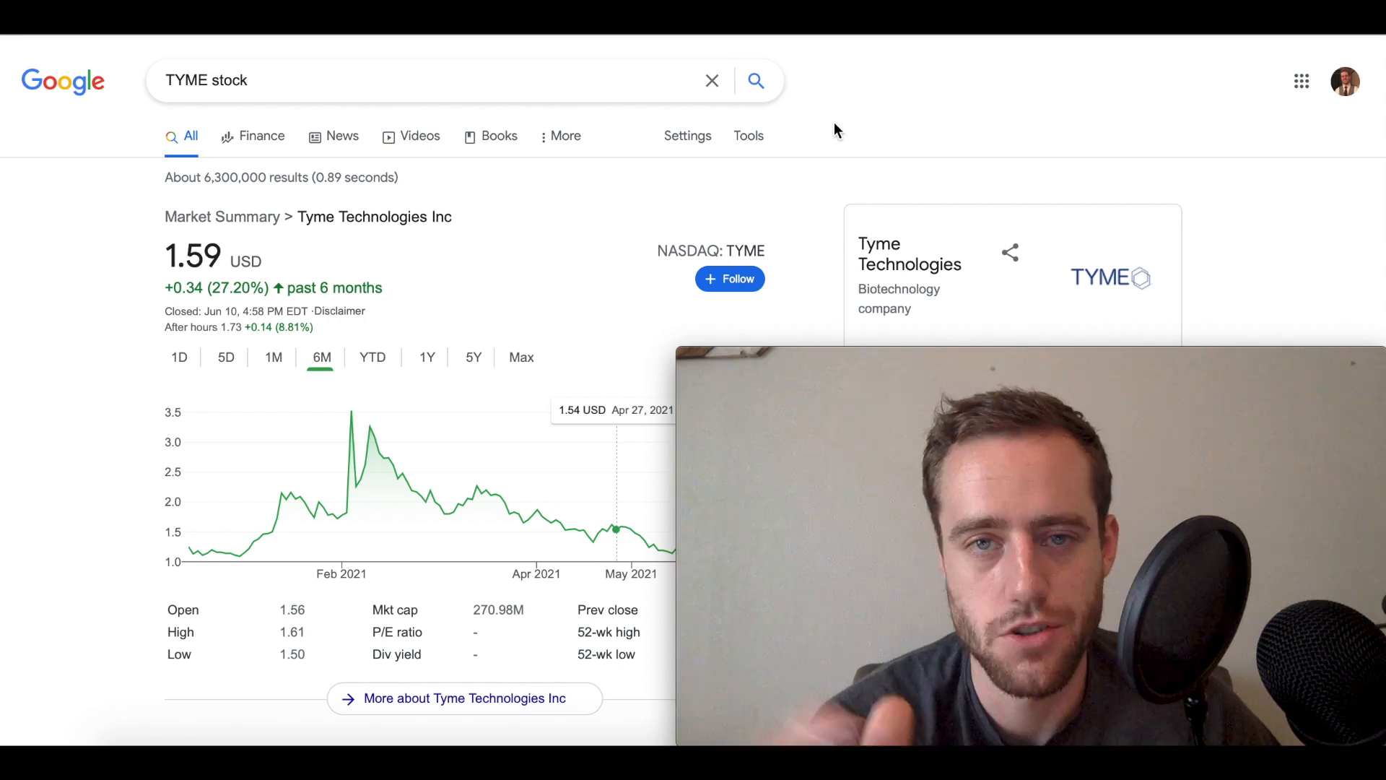
type("index funds")
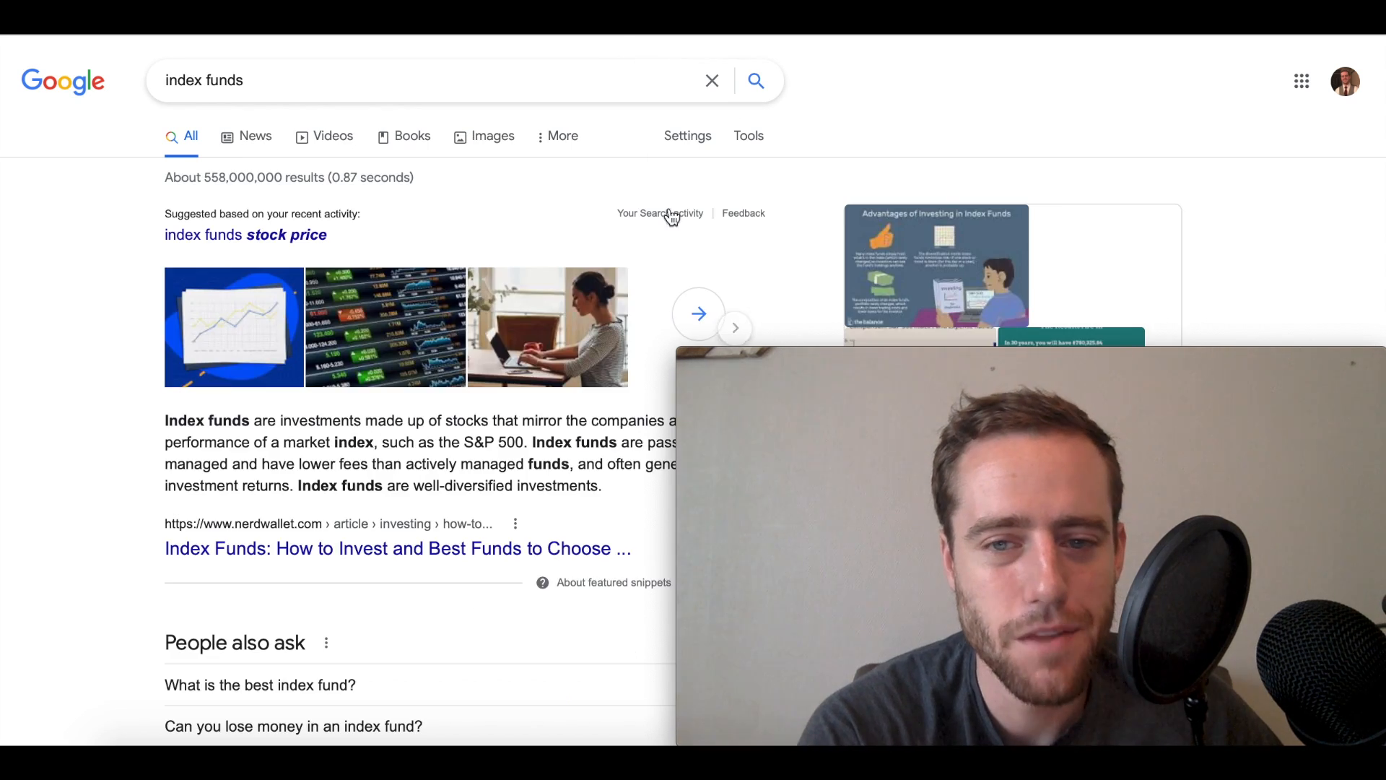
mouse_move(508, 239)
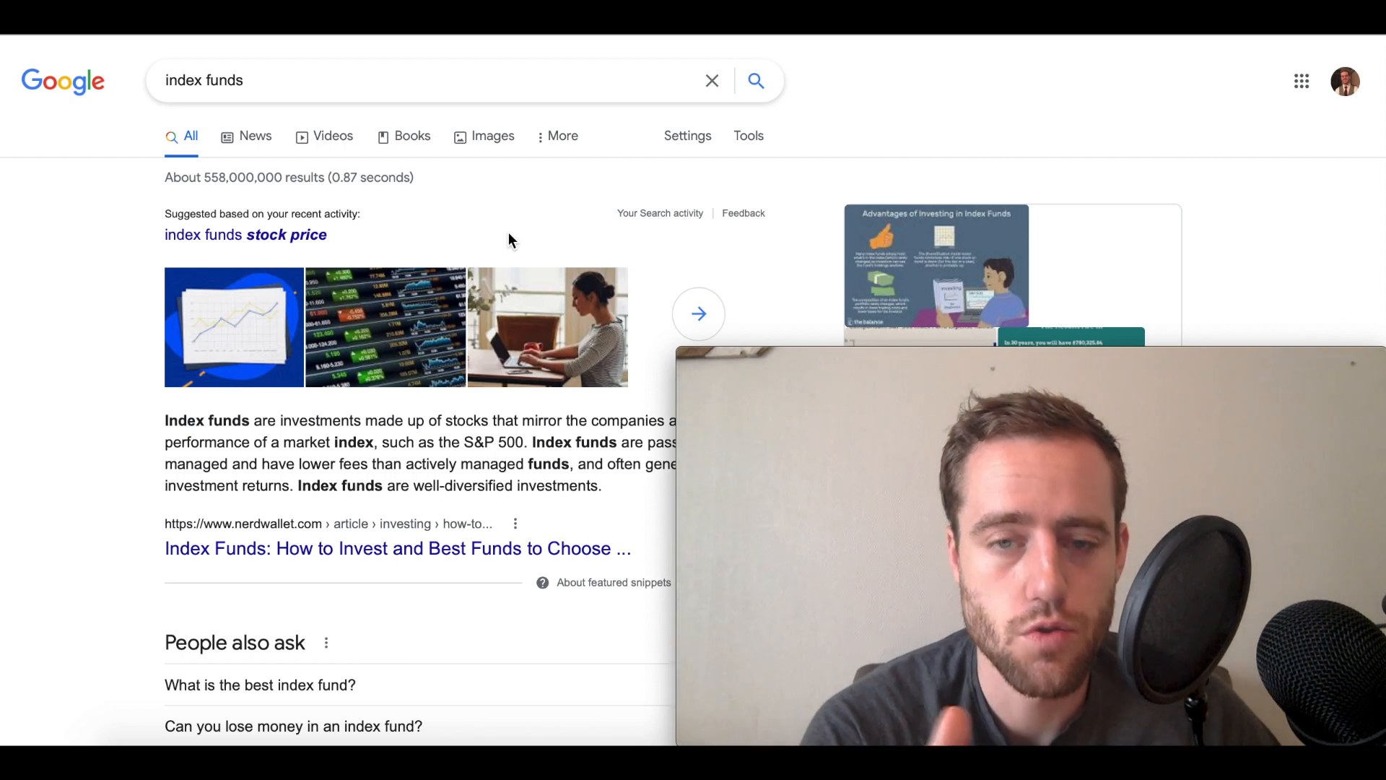
mouse_move(535, 196)
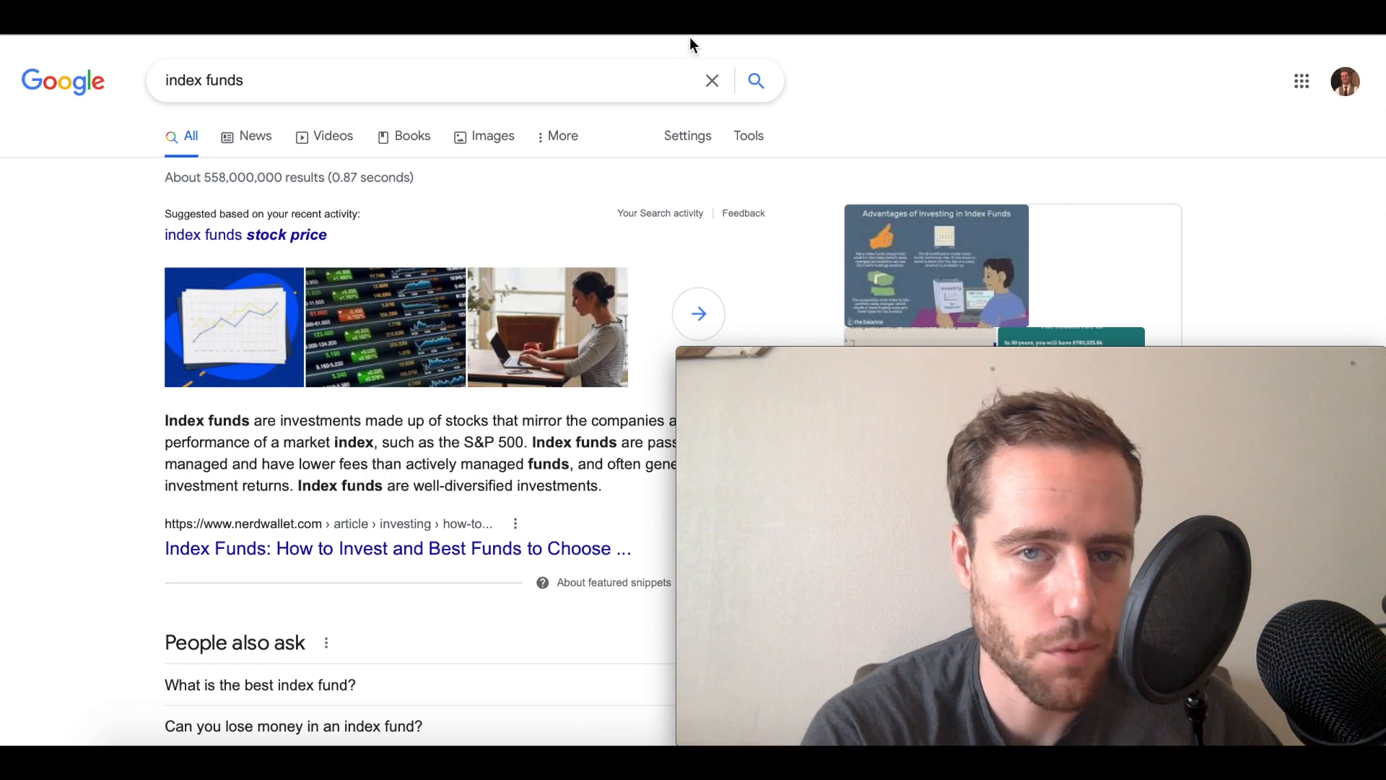
type("Realty Income stock")
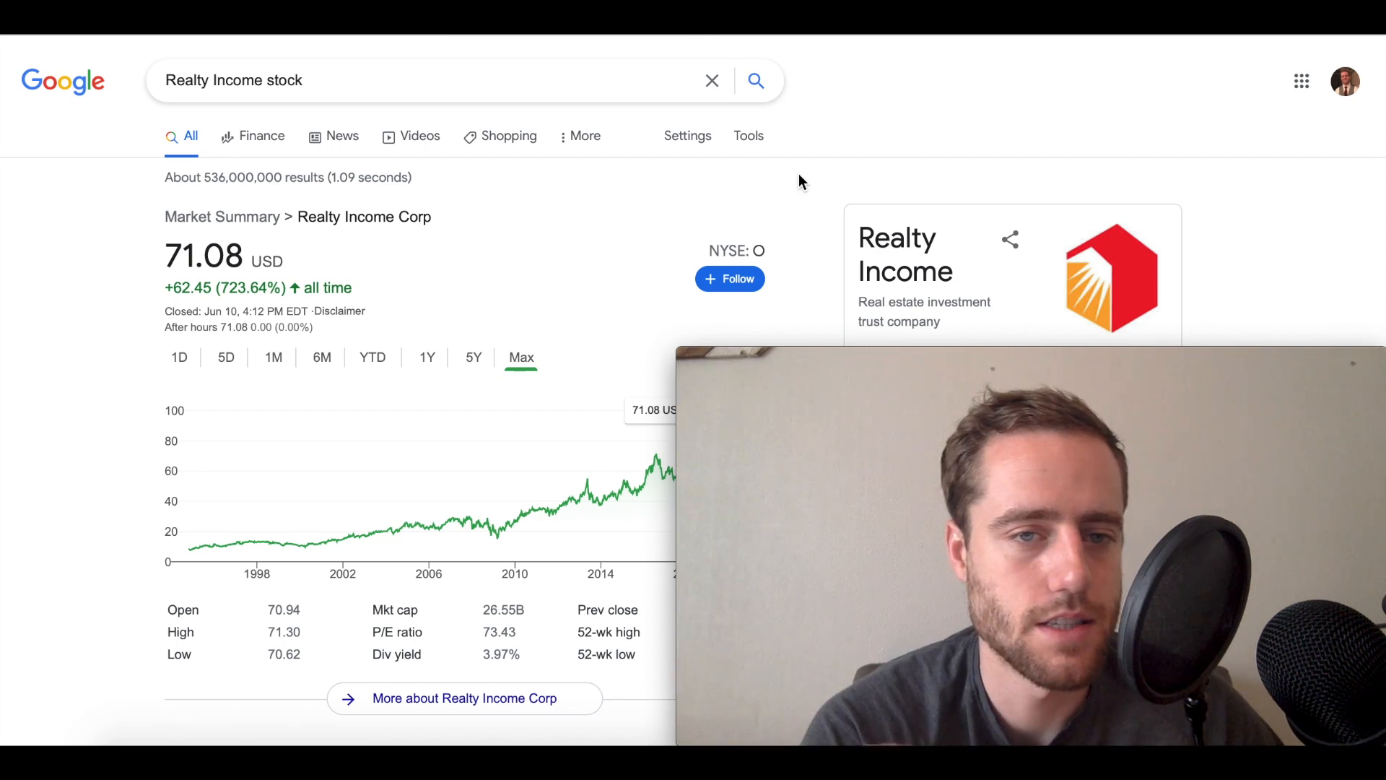
Step: Scroll through Realty Income's company description and top stories
scroll("down", 3)
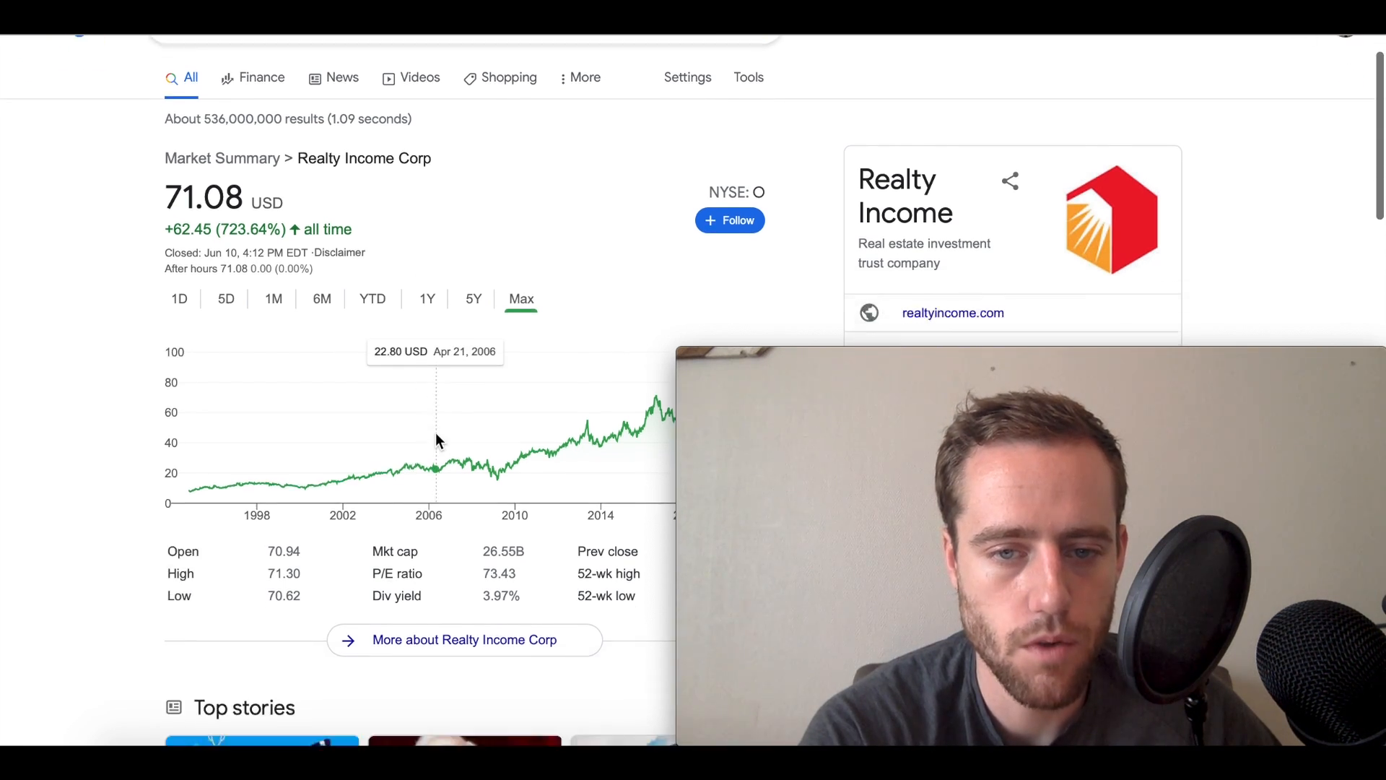
scroll("down", 3)
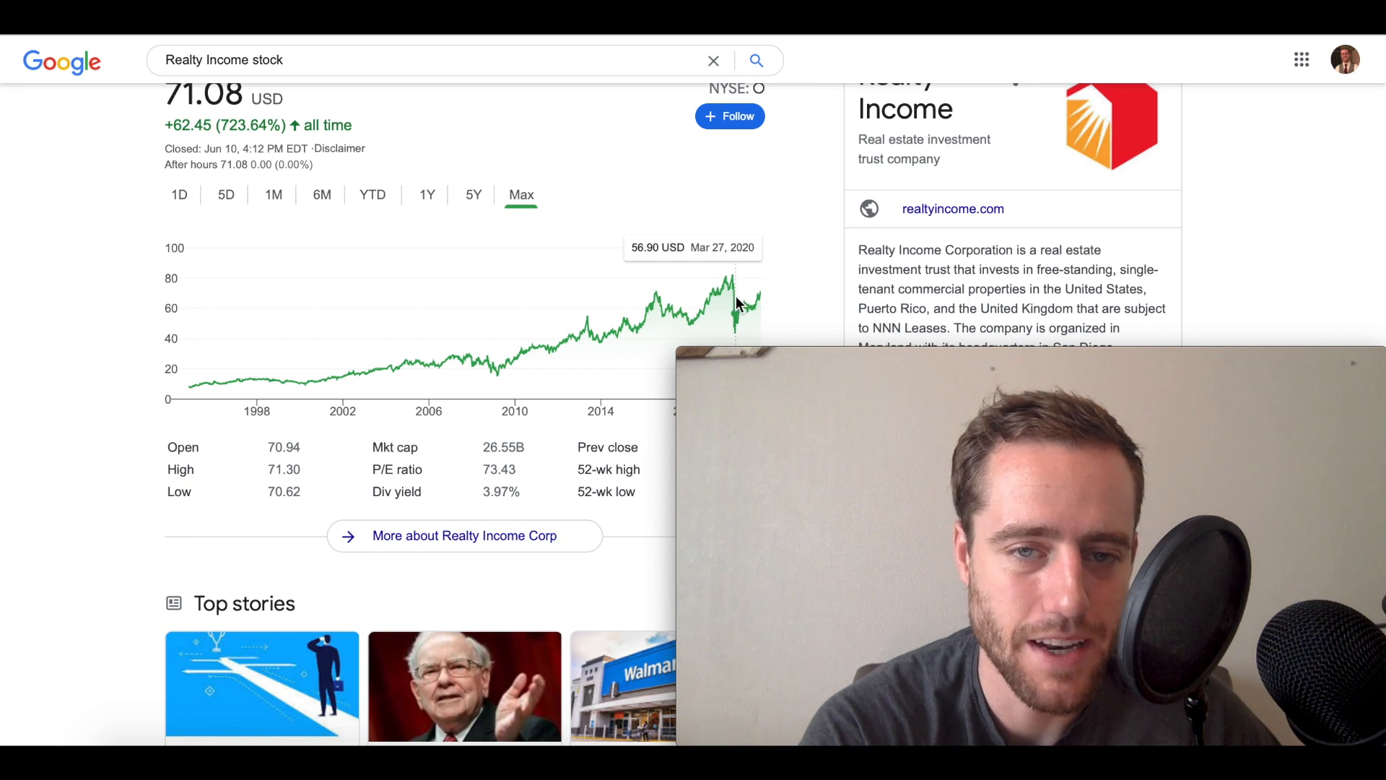
scroll("down", 3)
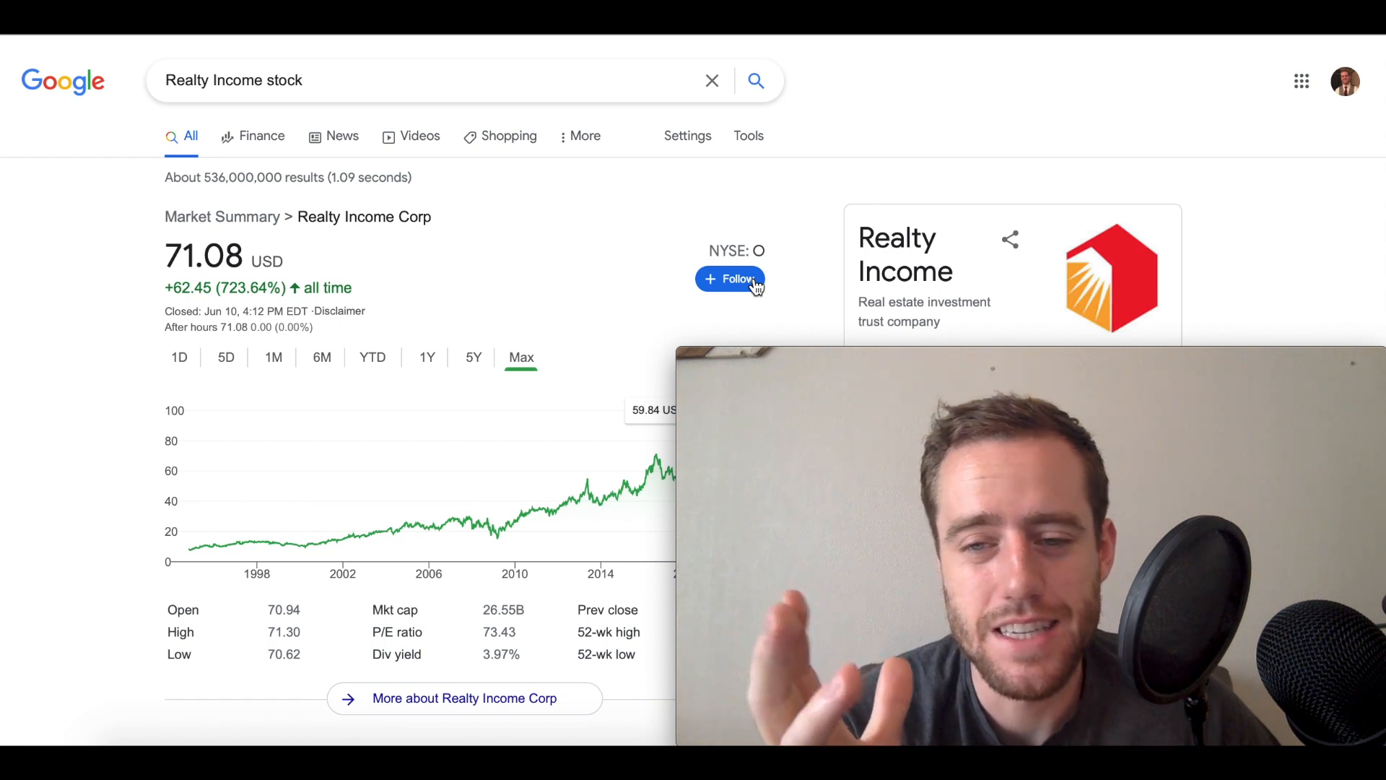
mouse_move(831, 134)
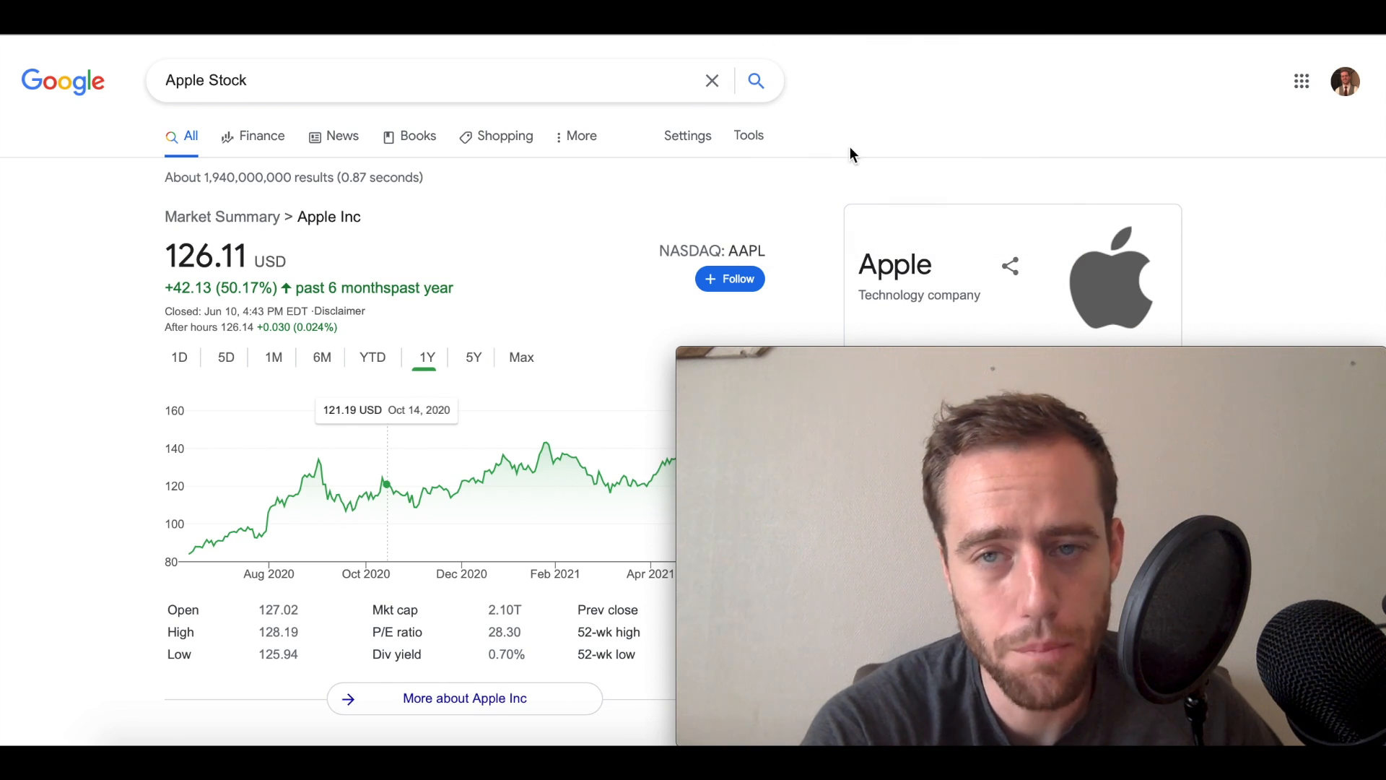
mouse_move(881, 83)
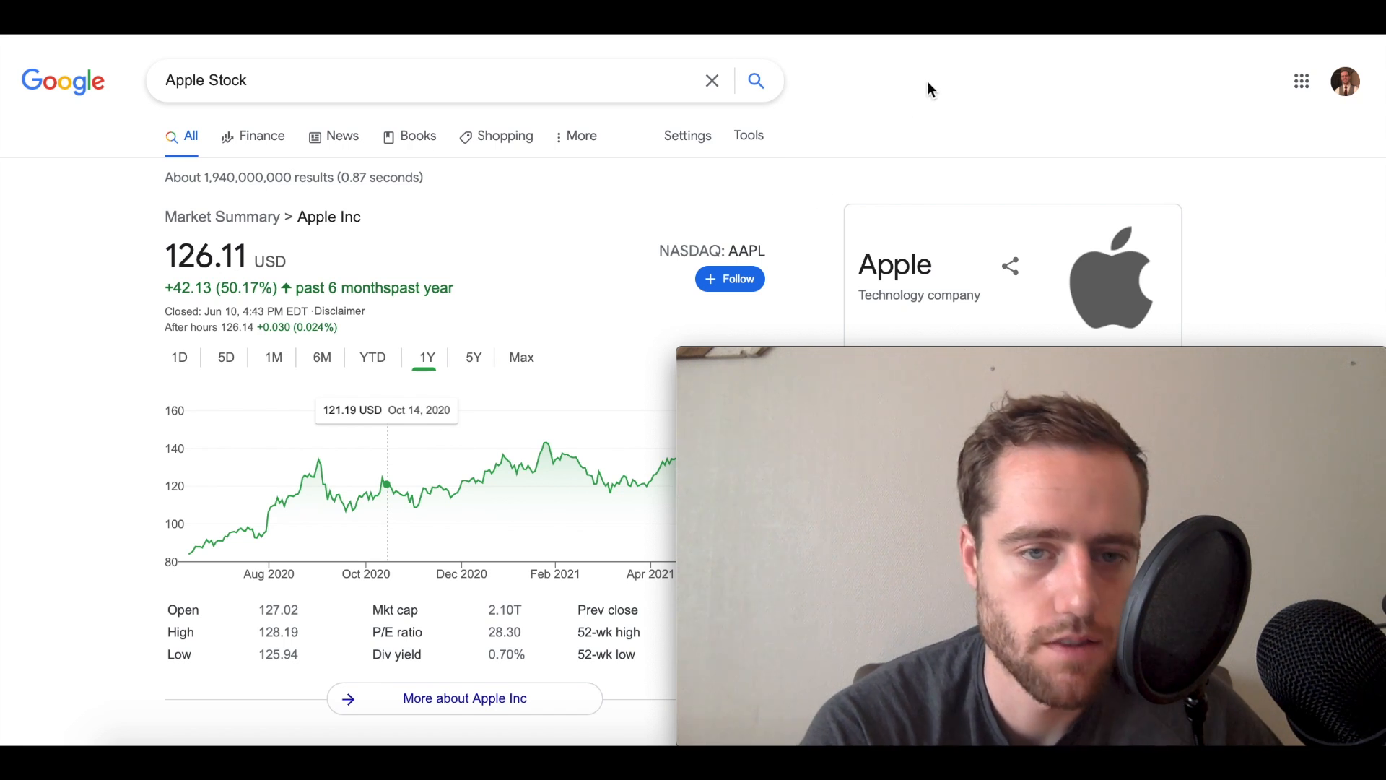
mouse_move(917, 56)
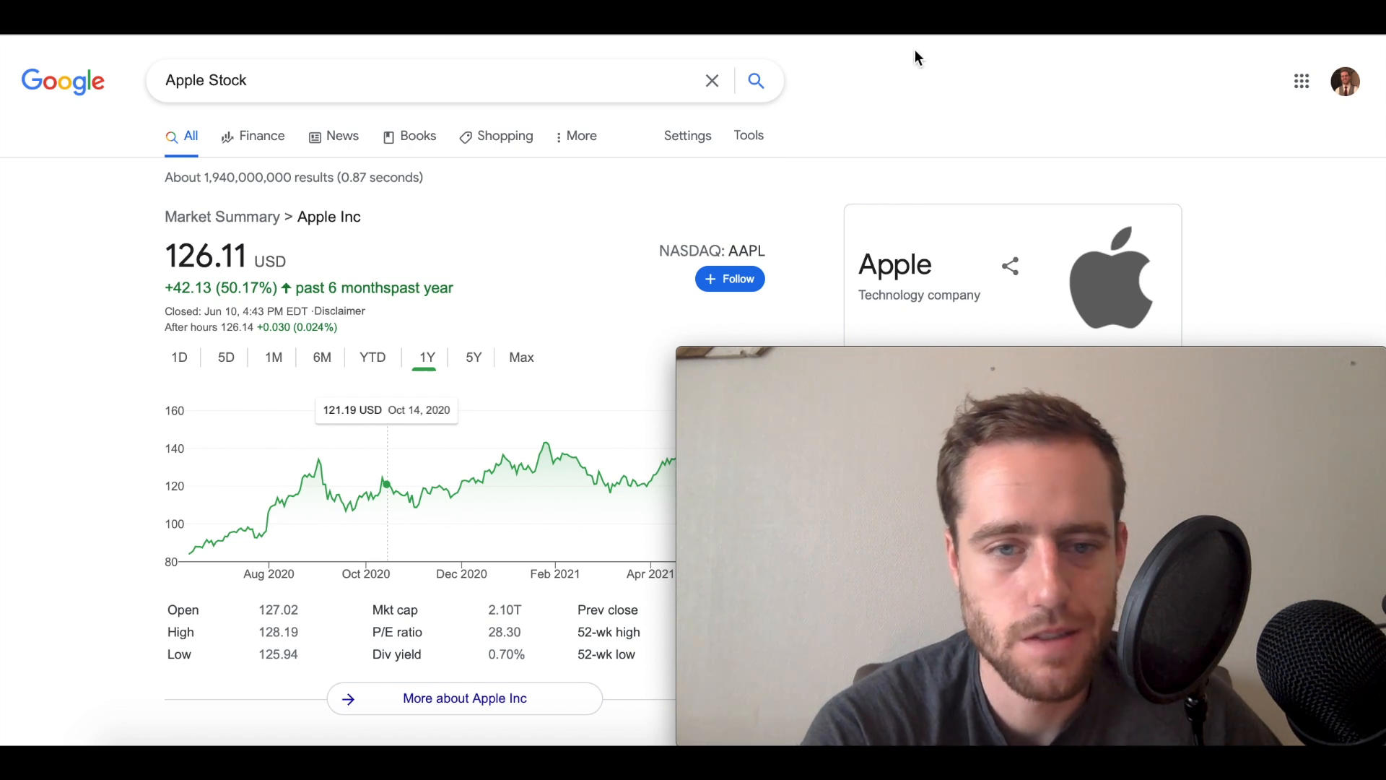
Step: Search Palantir and Lordstown Motors stock, then view Senseonics' past-year chart
type("Palantir stock")
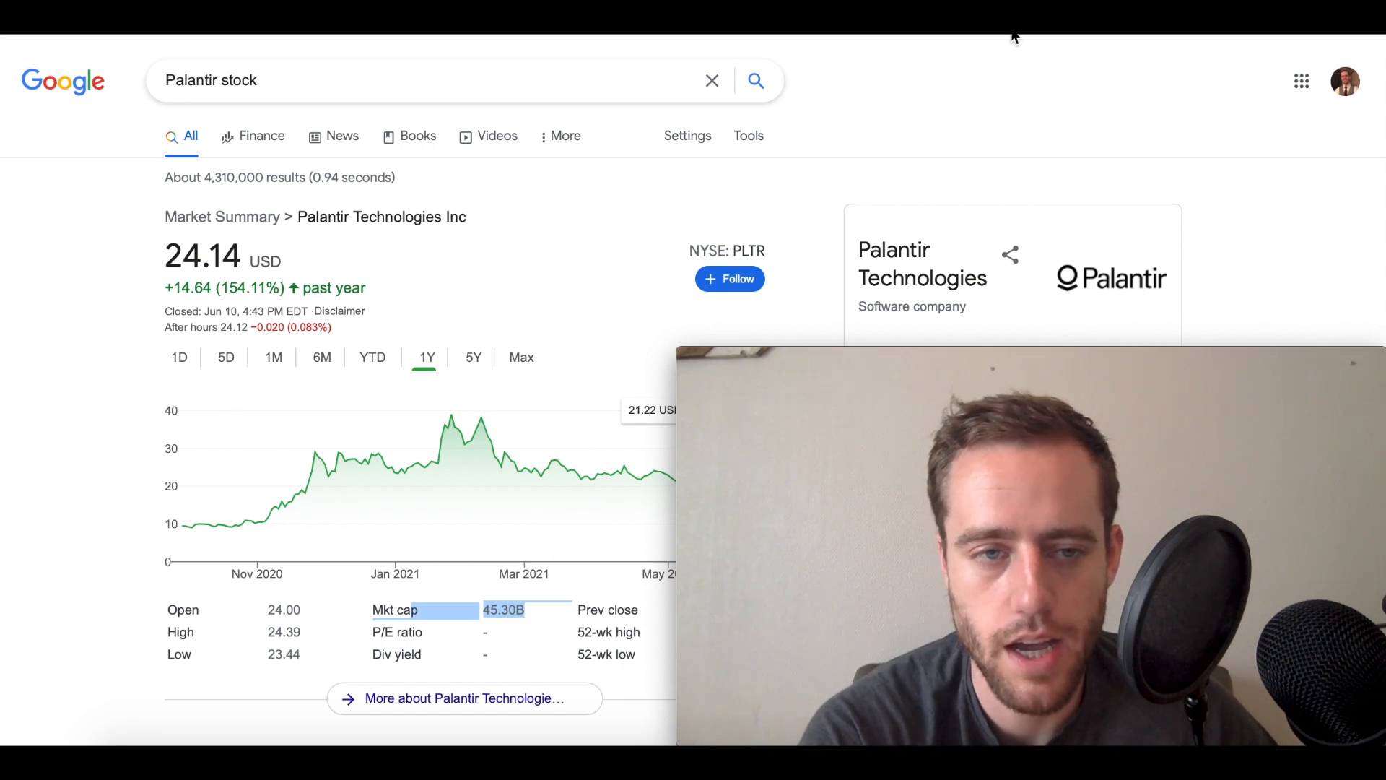
type("lordstown motors stock")
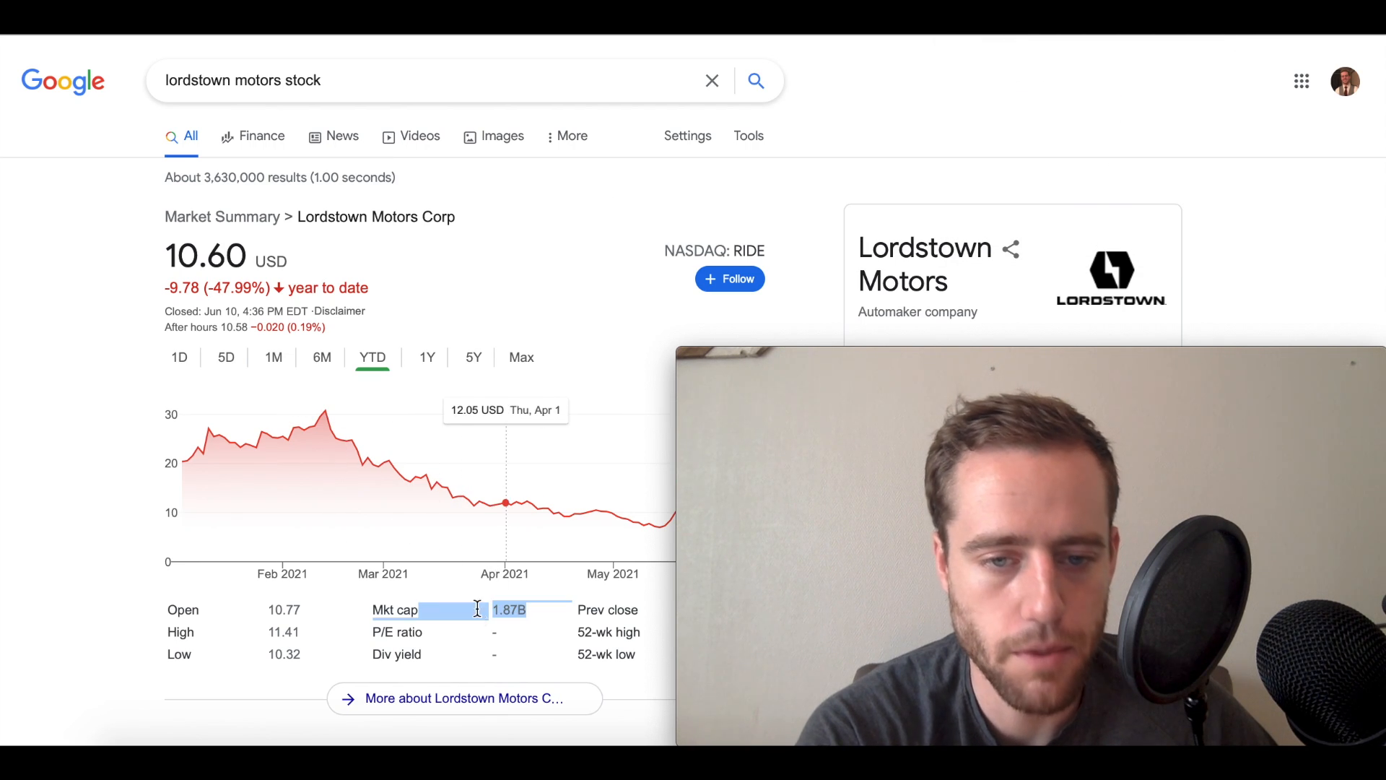
mouse_move(329, 432)
type("SENS")
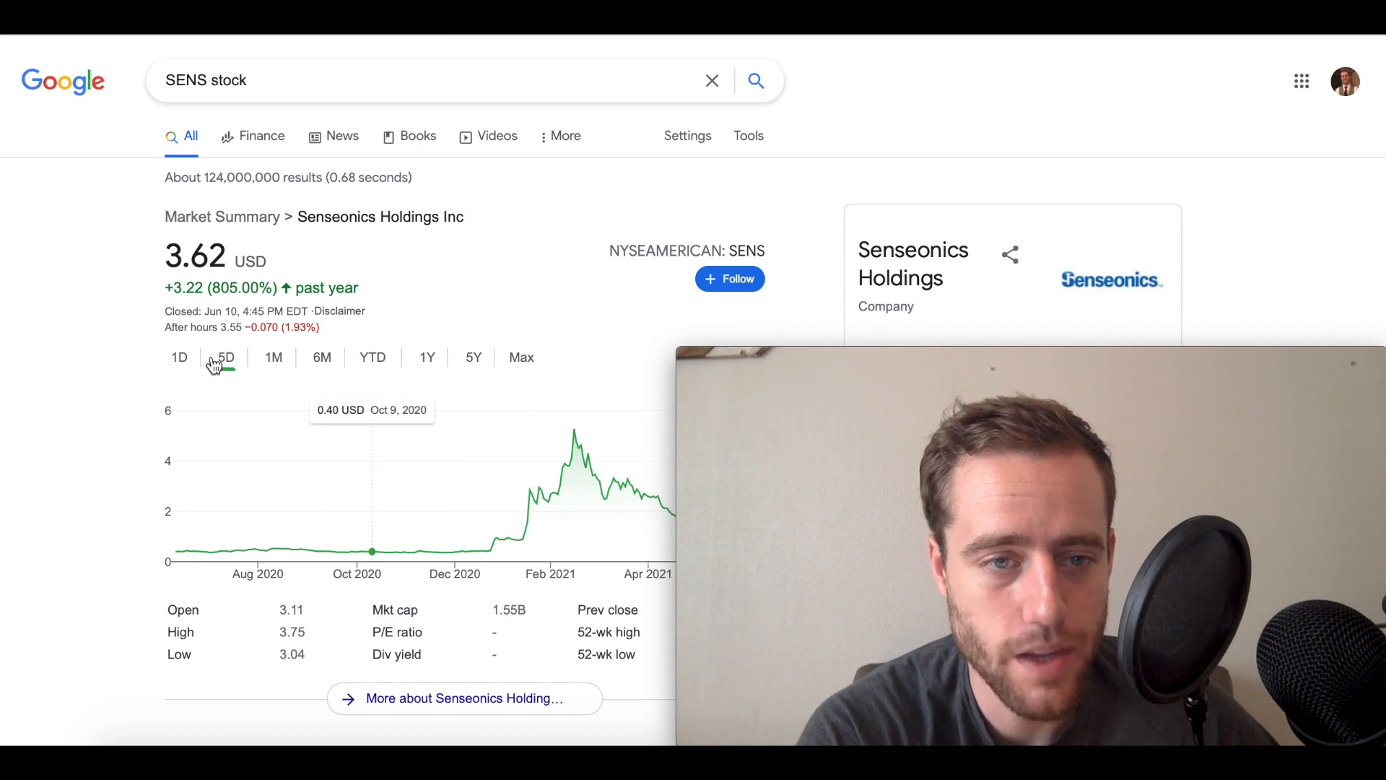
left_click(225, 357)
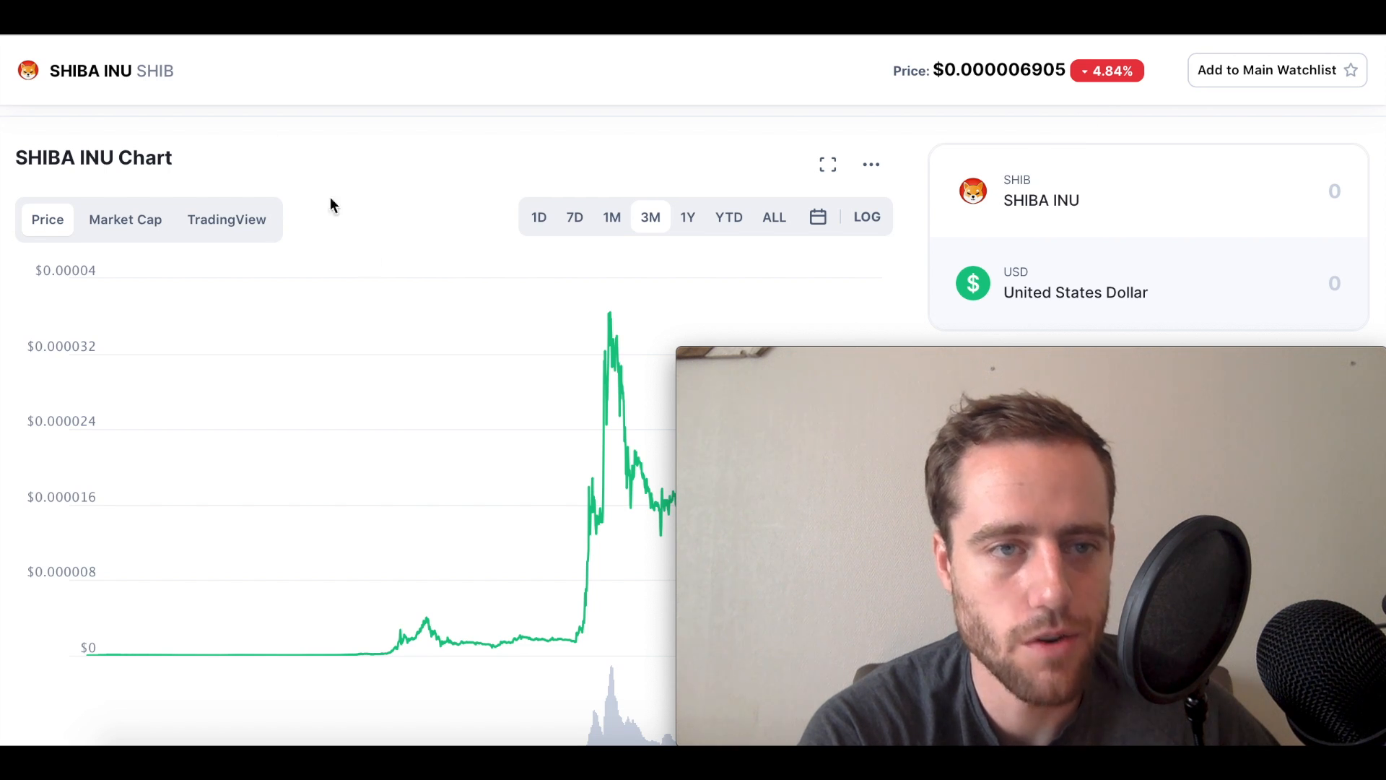
Step: Select the SHIBA INU coin name, then switch to the Word document
double_click(89, 71)
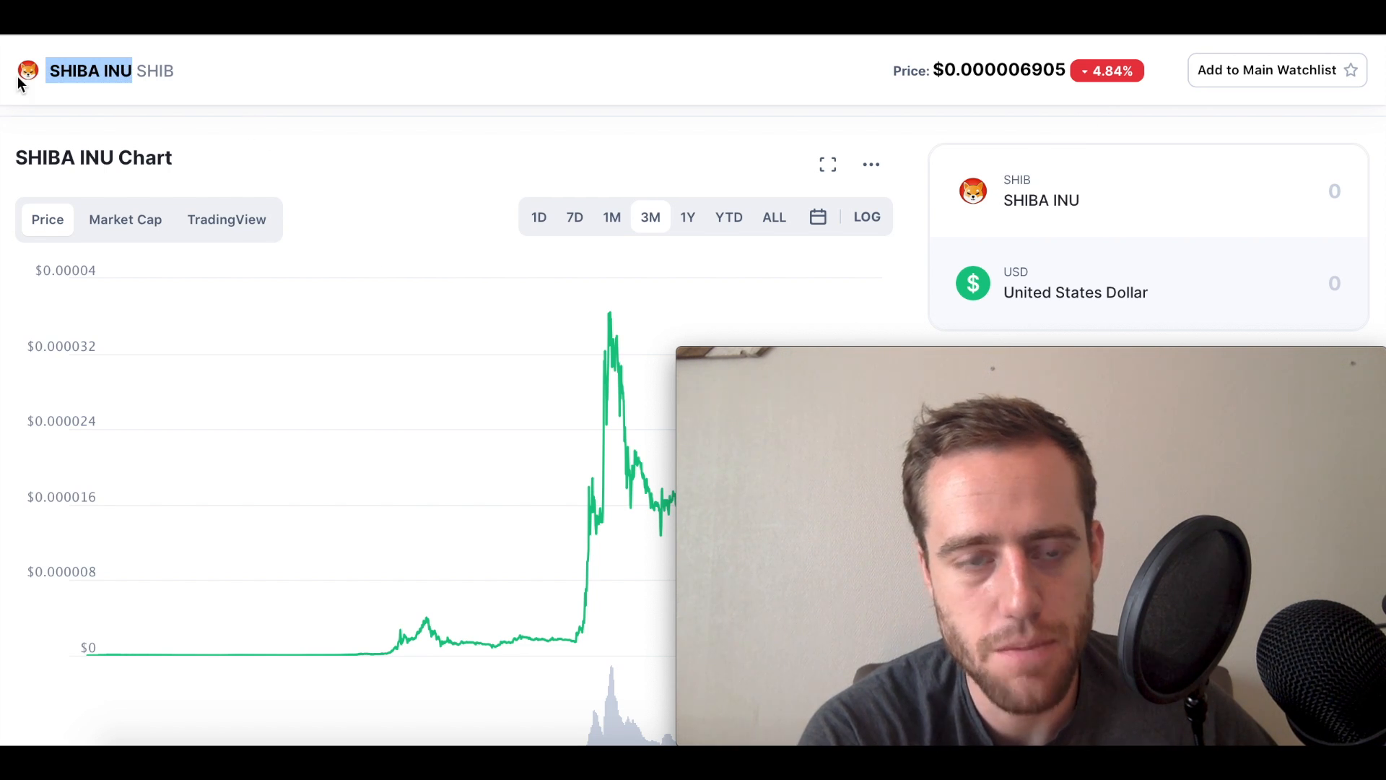
mouse_move(566, 423)
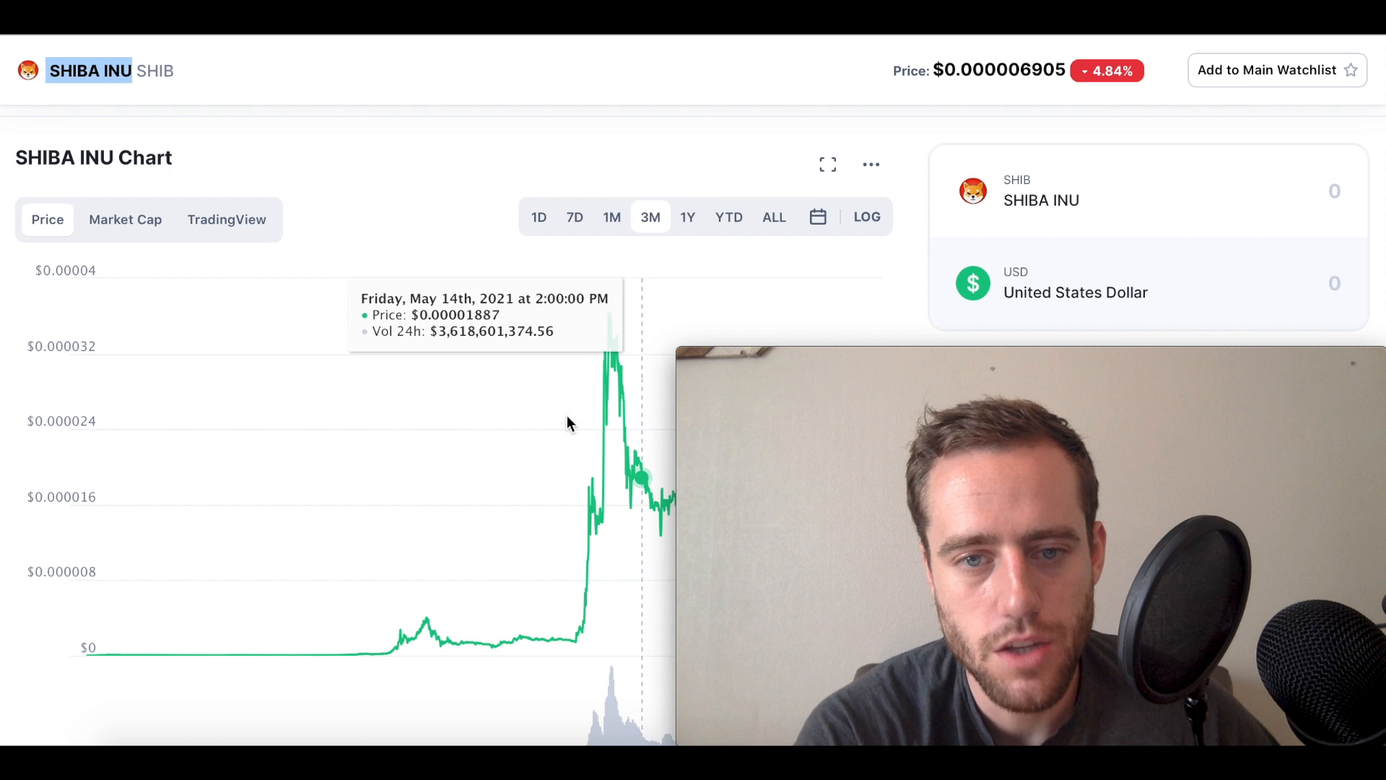
mouse_move(608, 394)
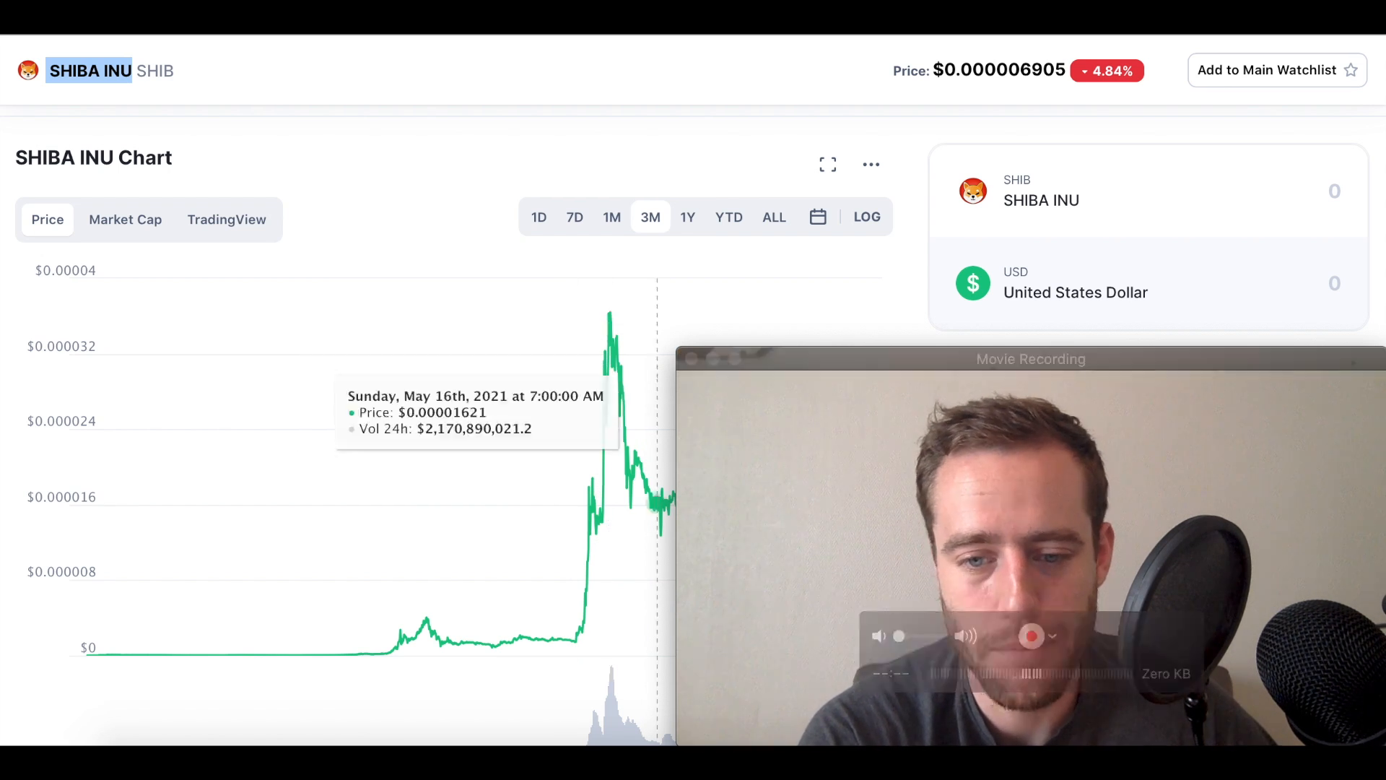
mouse_move(417, 716)
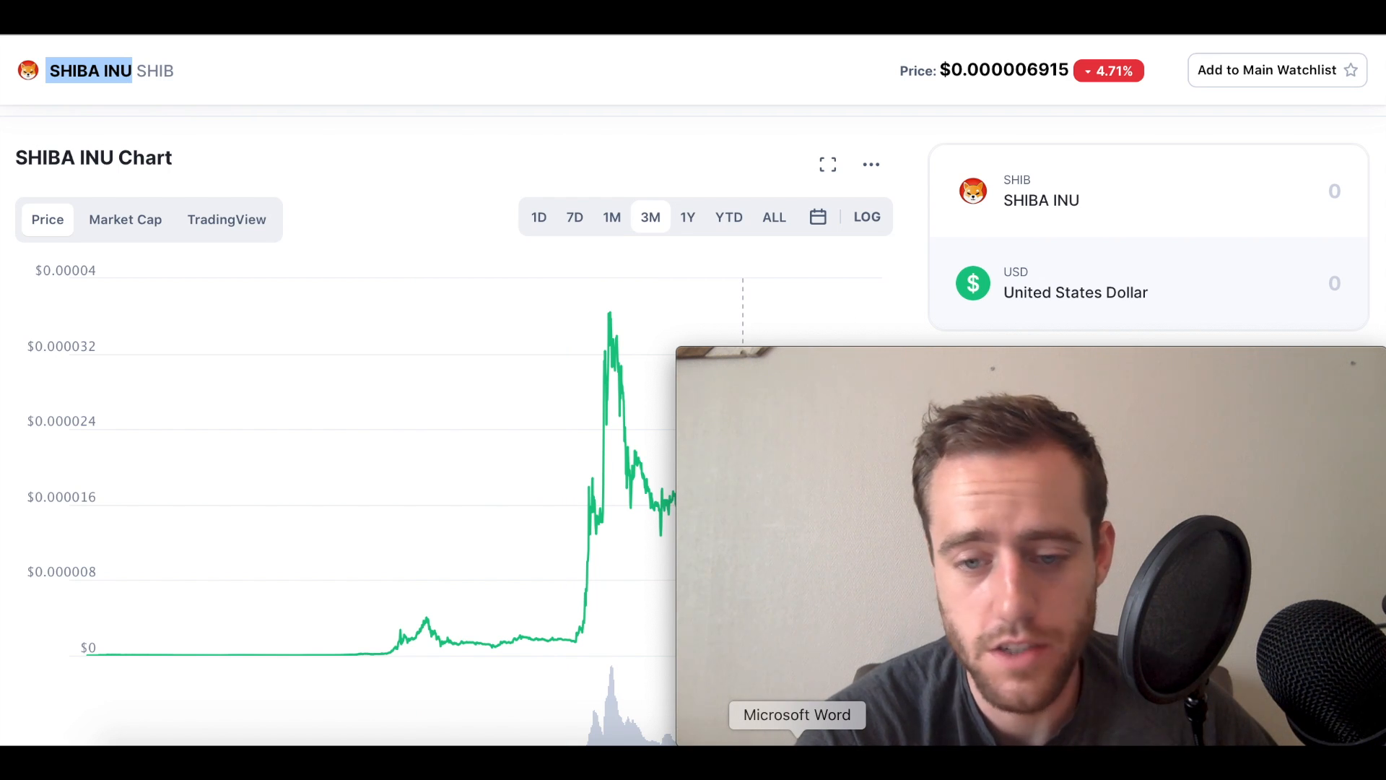
left_click(795, 714)
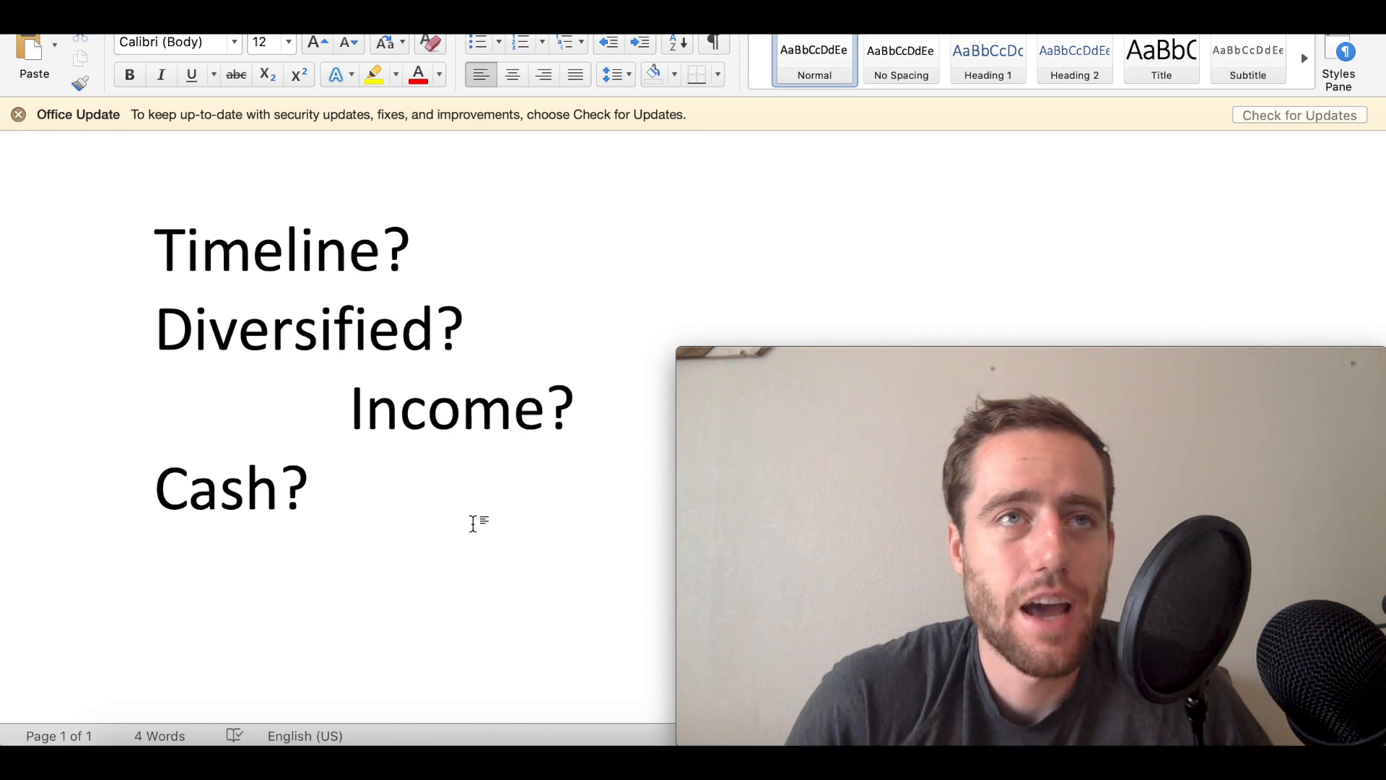
left_click(157, 562)
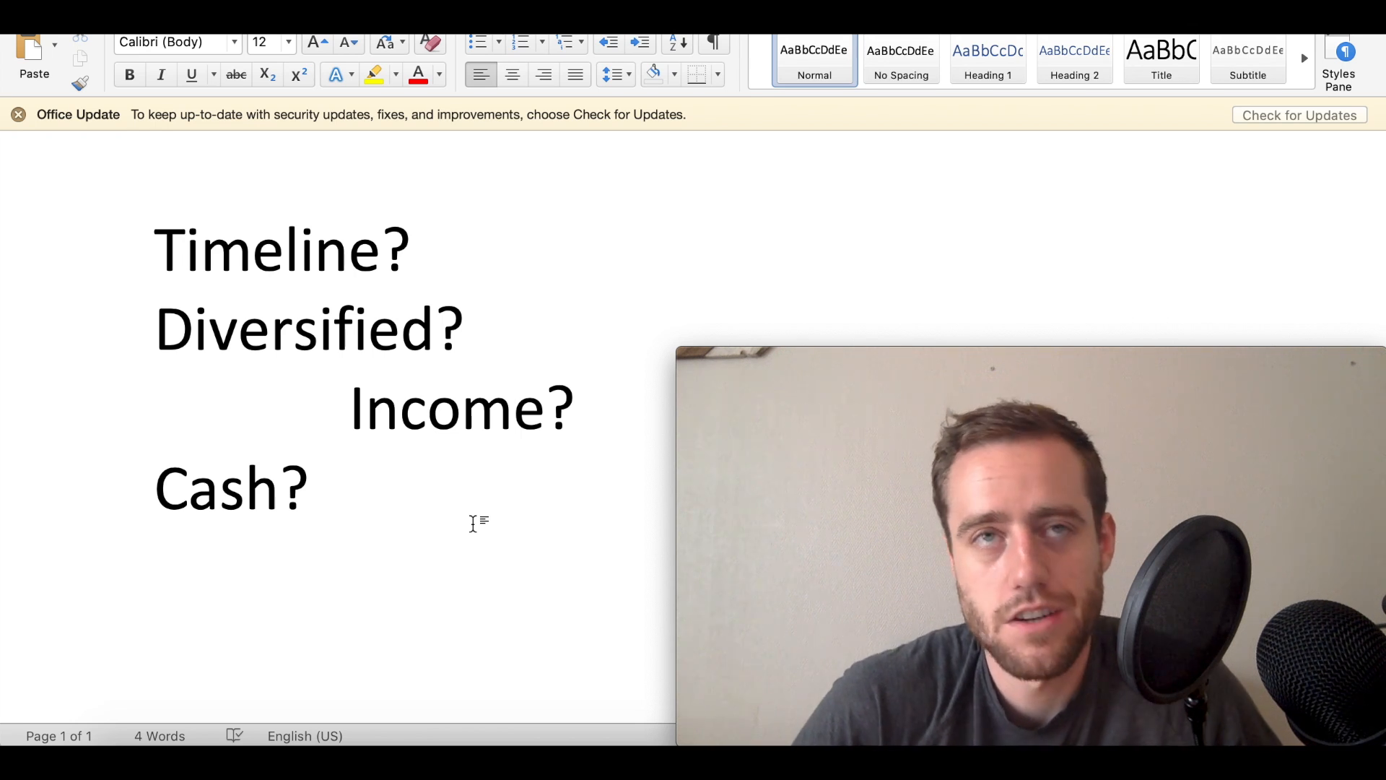
left_click(158, 562)
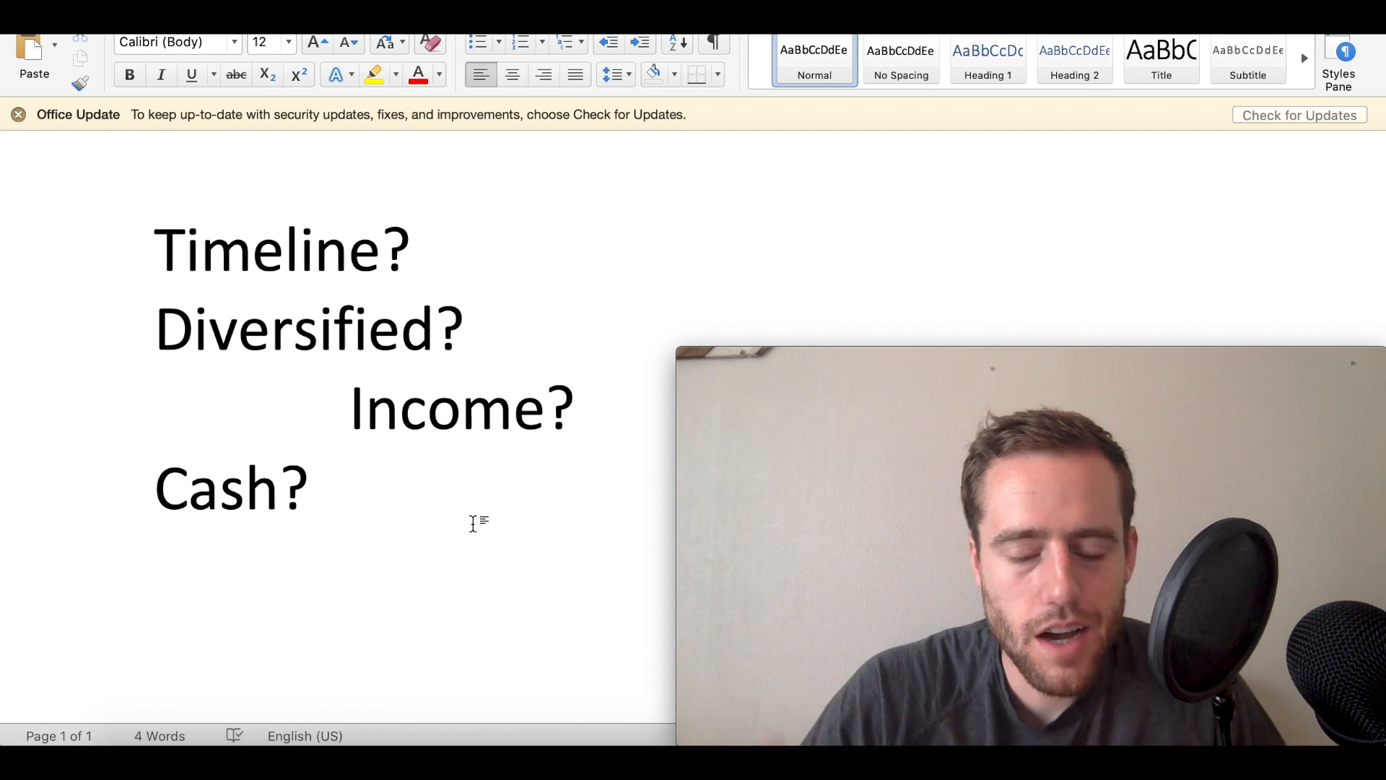
Step: Insert the question 'Drop?' on a new line after 'Income?'
left_click(583, 406)
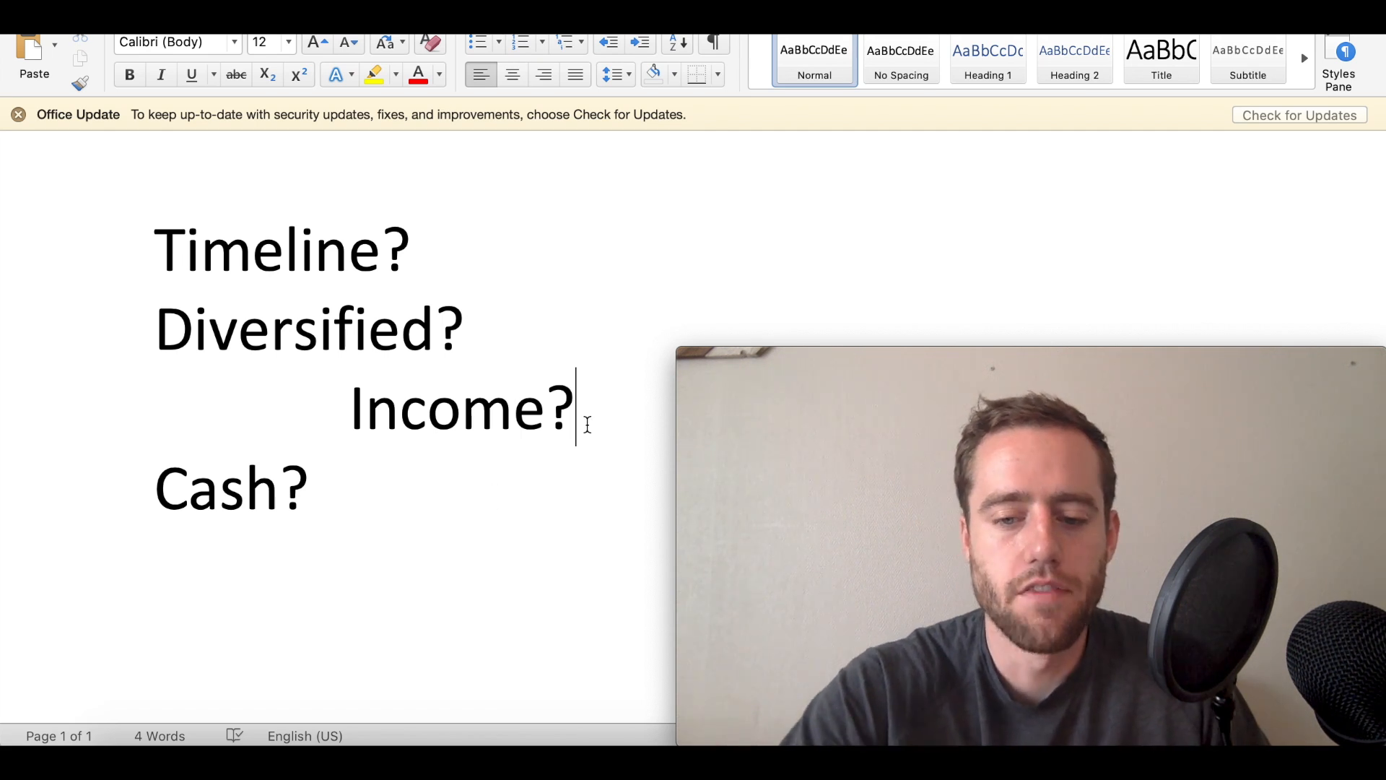
type("Dro")
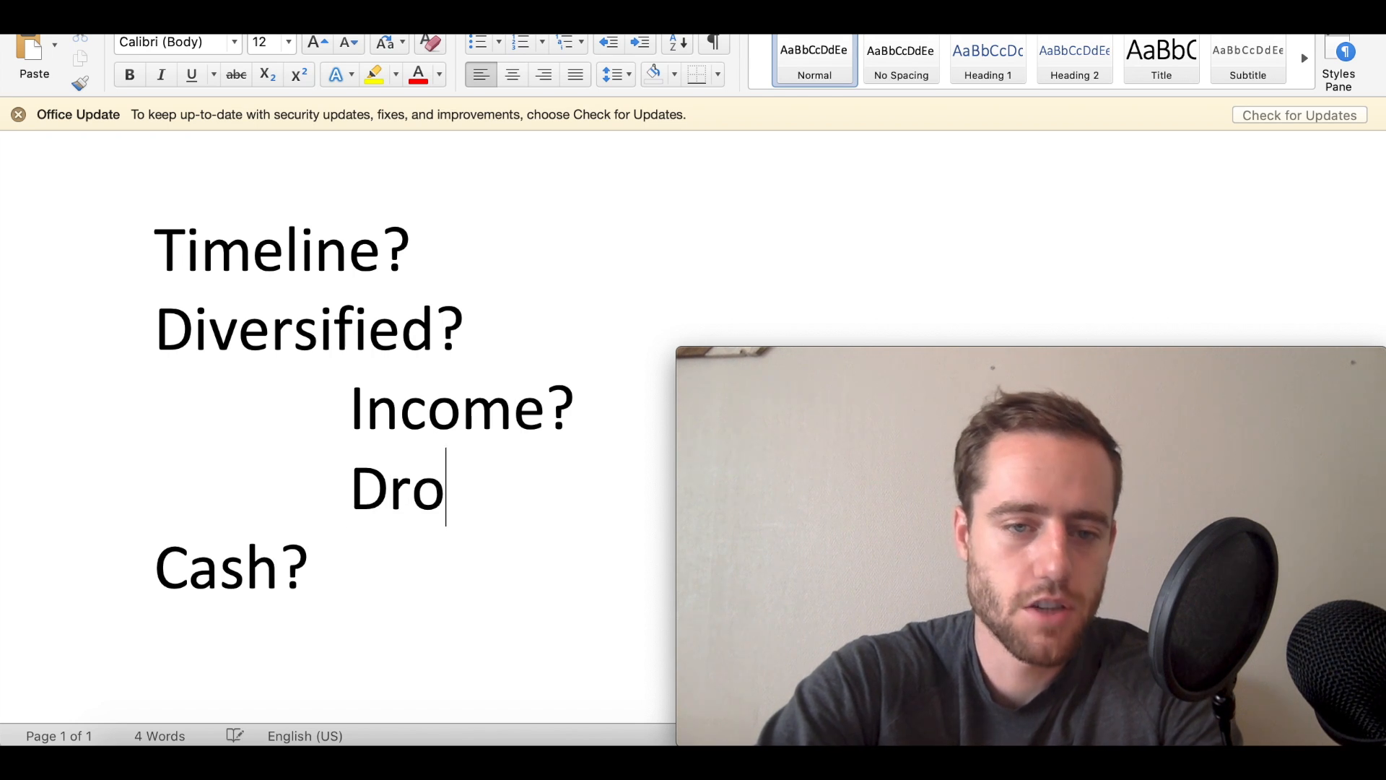
type("p?")
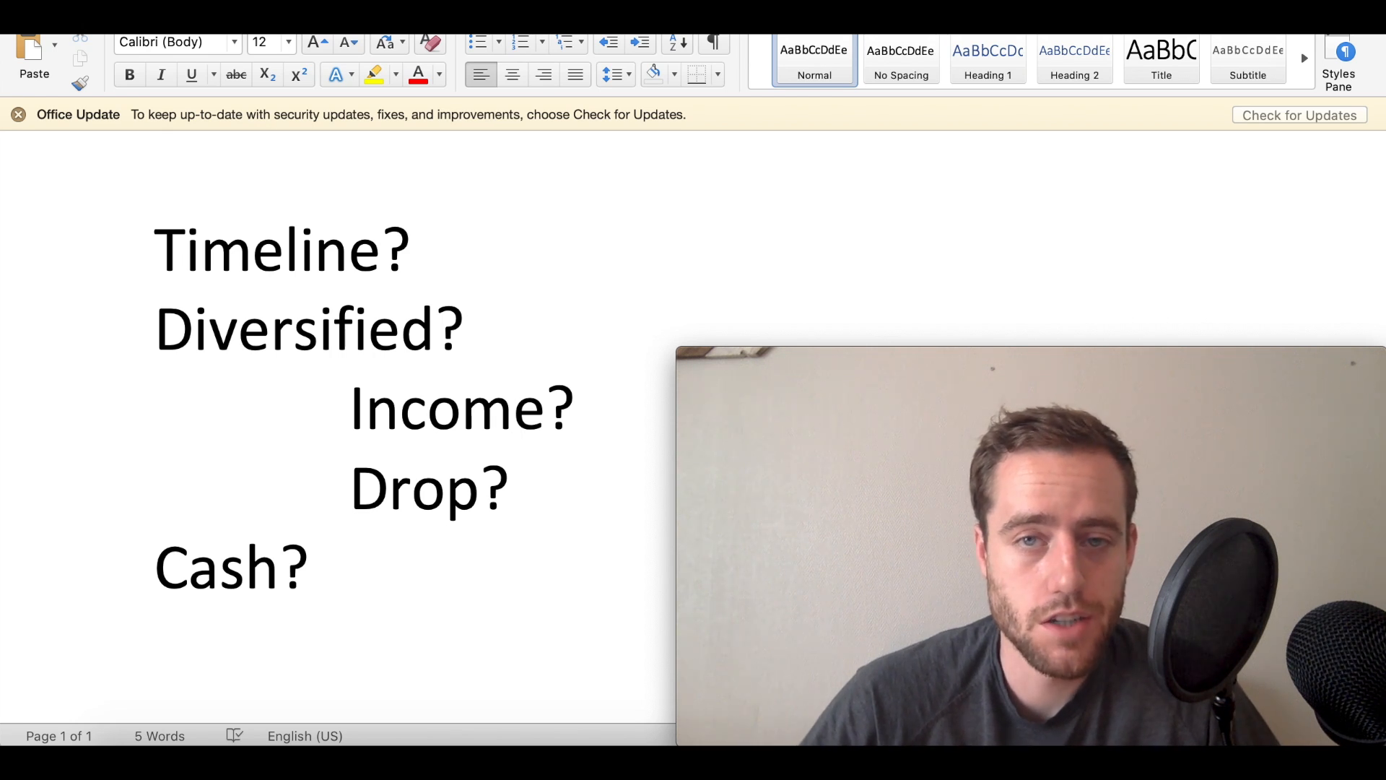
left_click(511, 488)
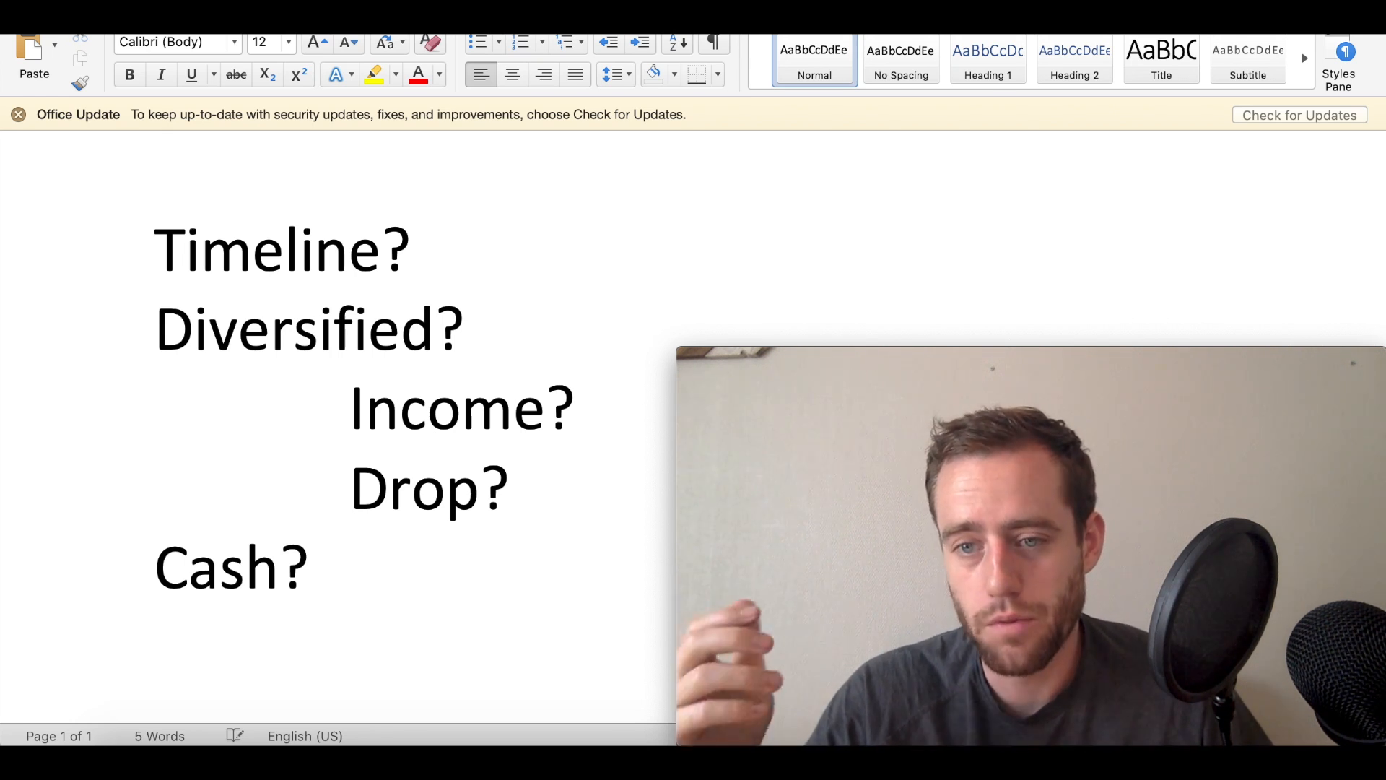
left_click(511, 489)
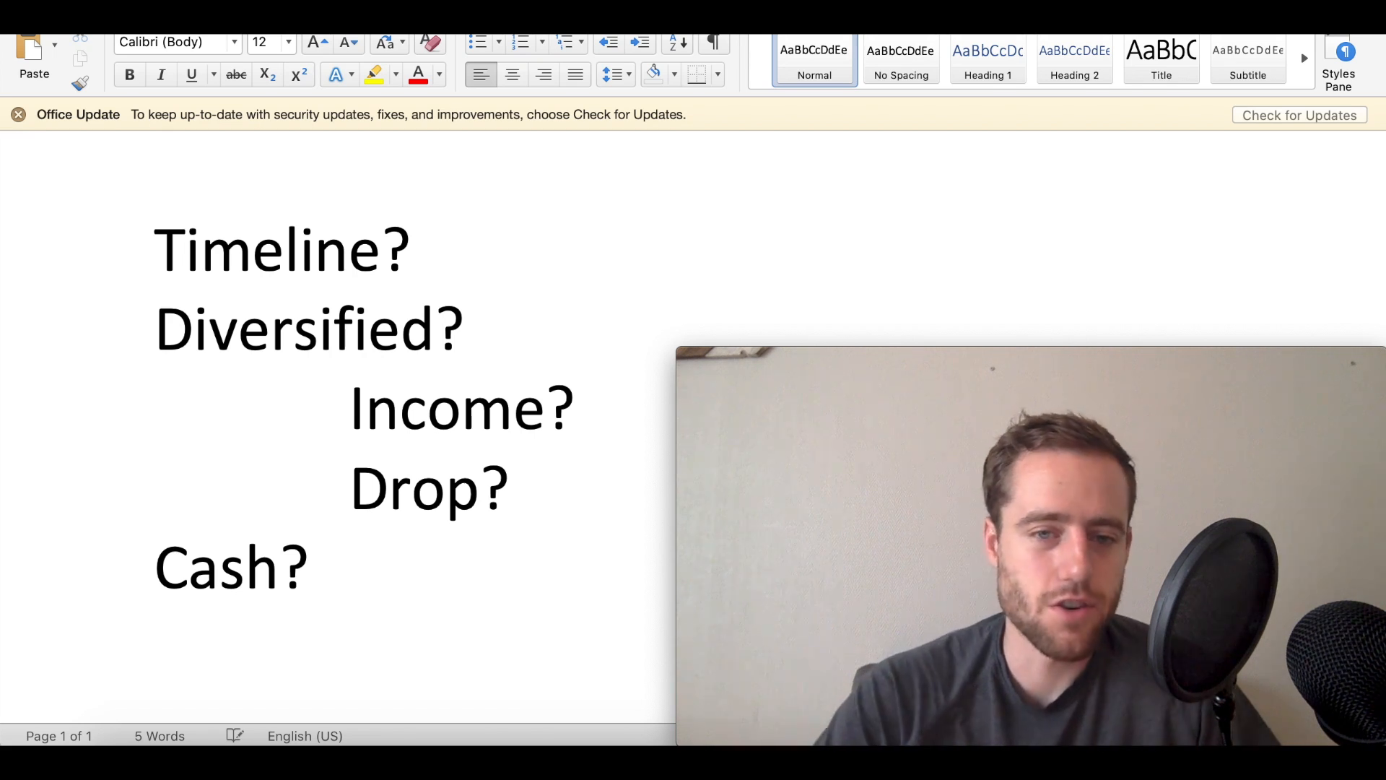
left_click(512, 489)
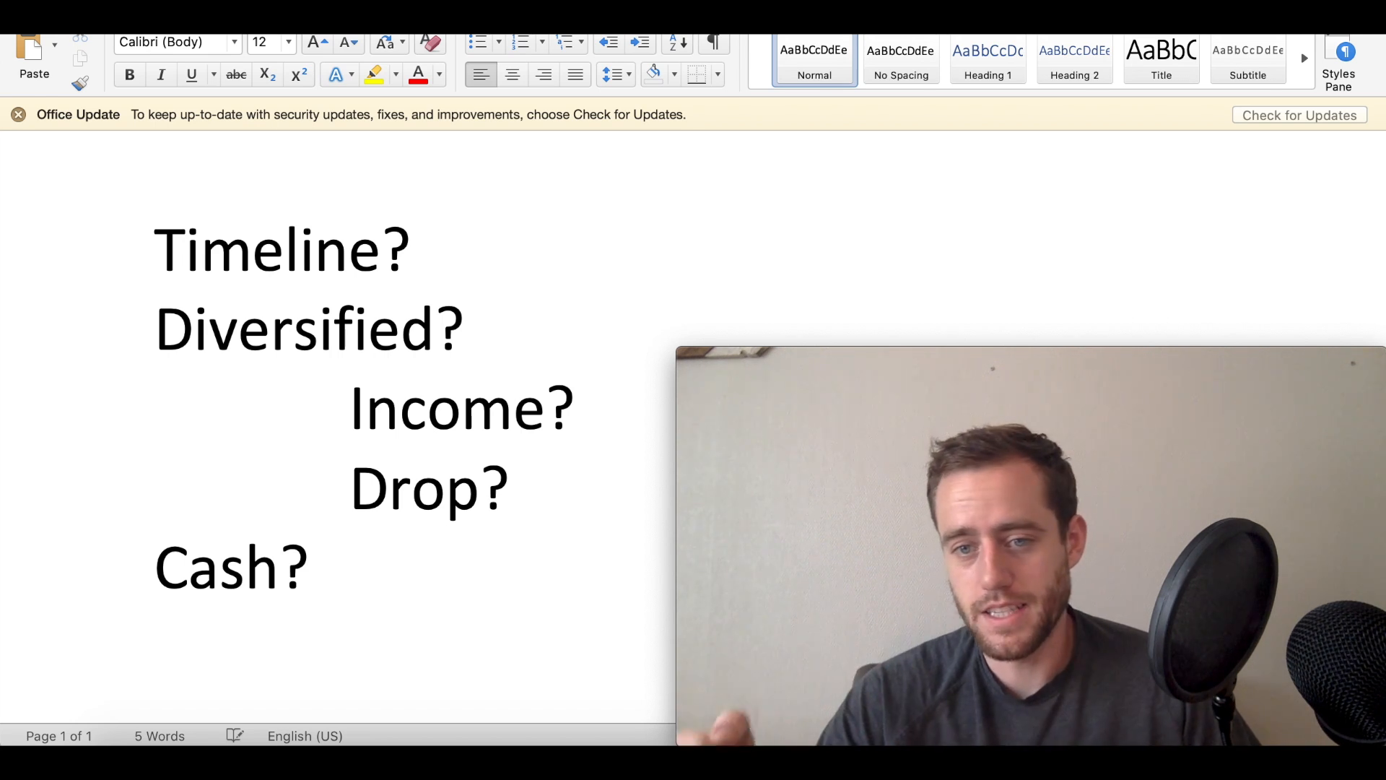
left_click(511, 489)
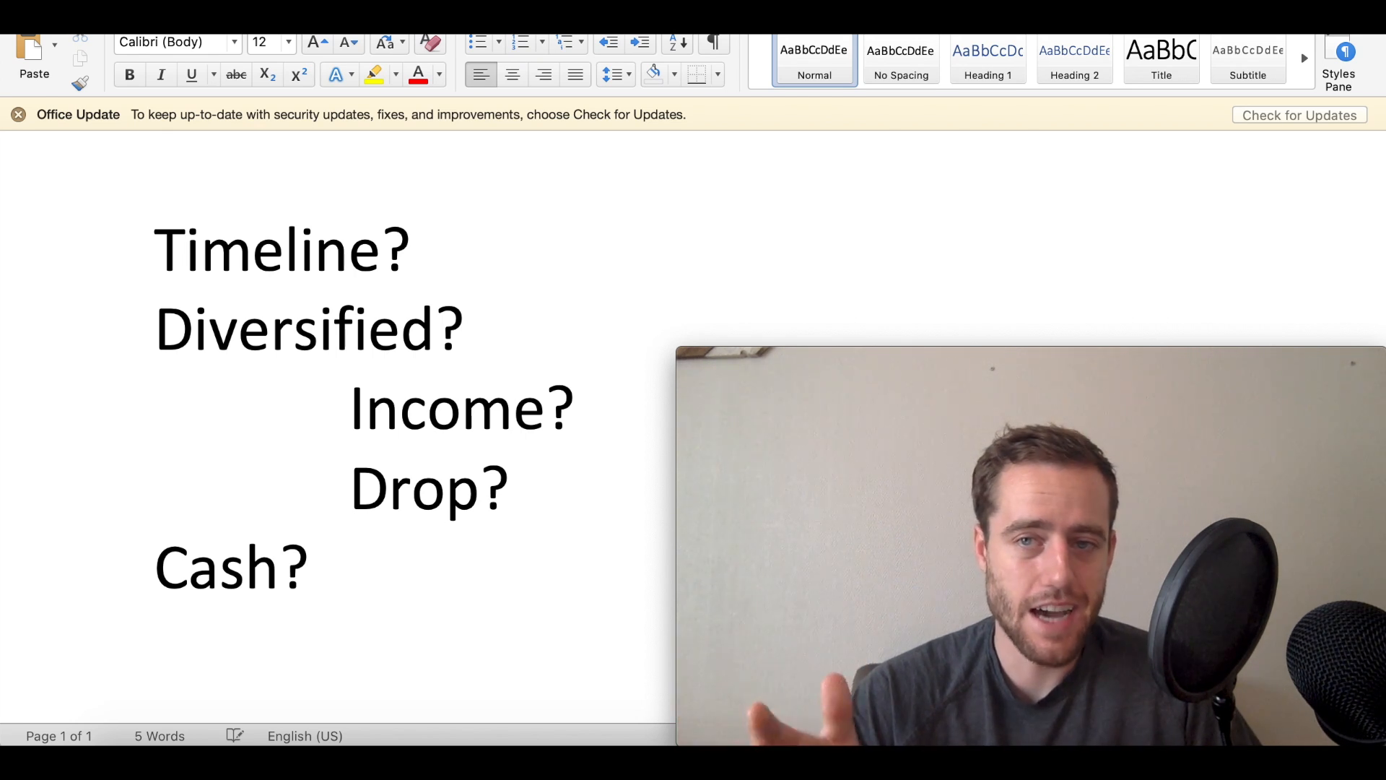
left_click(511, 488)
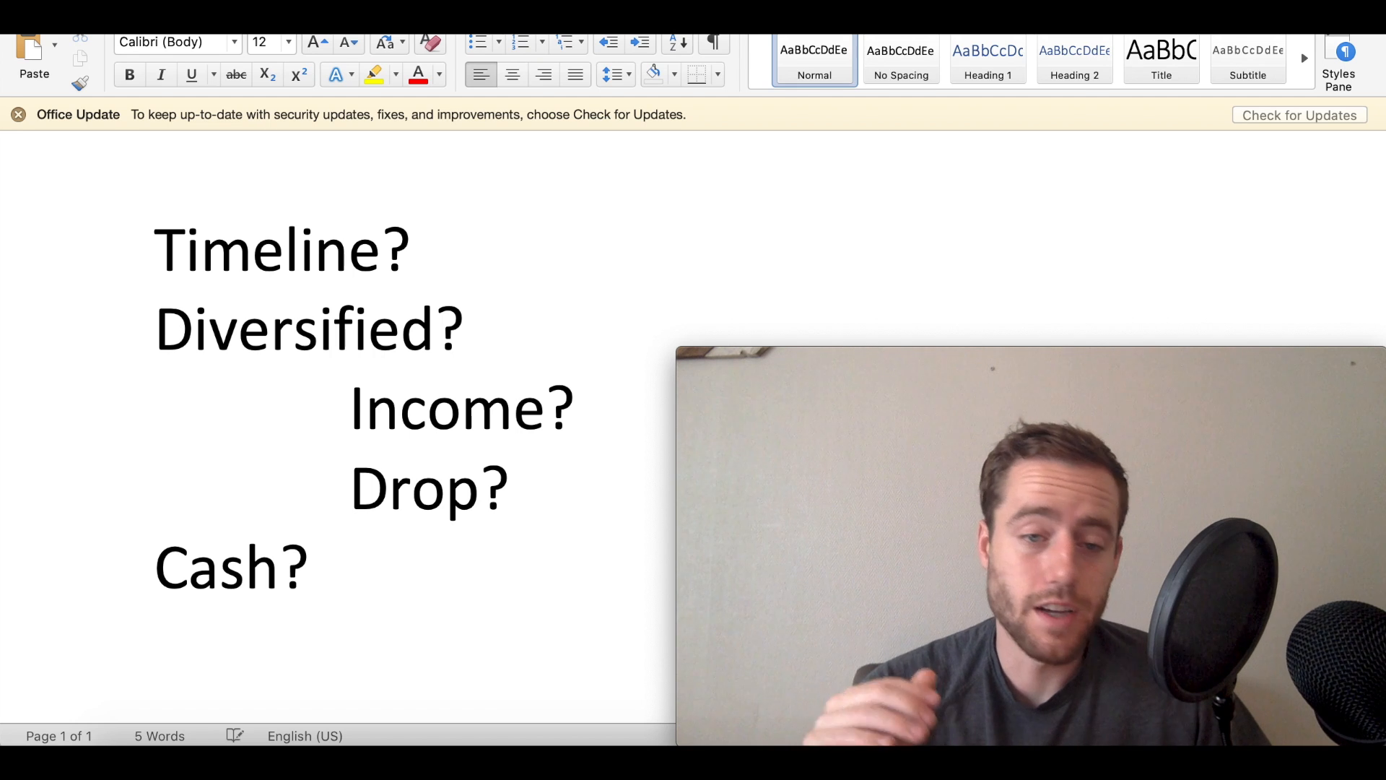
left_click(510, 489)
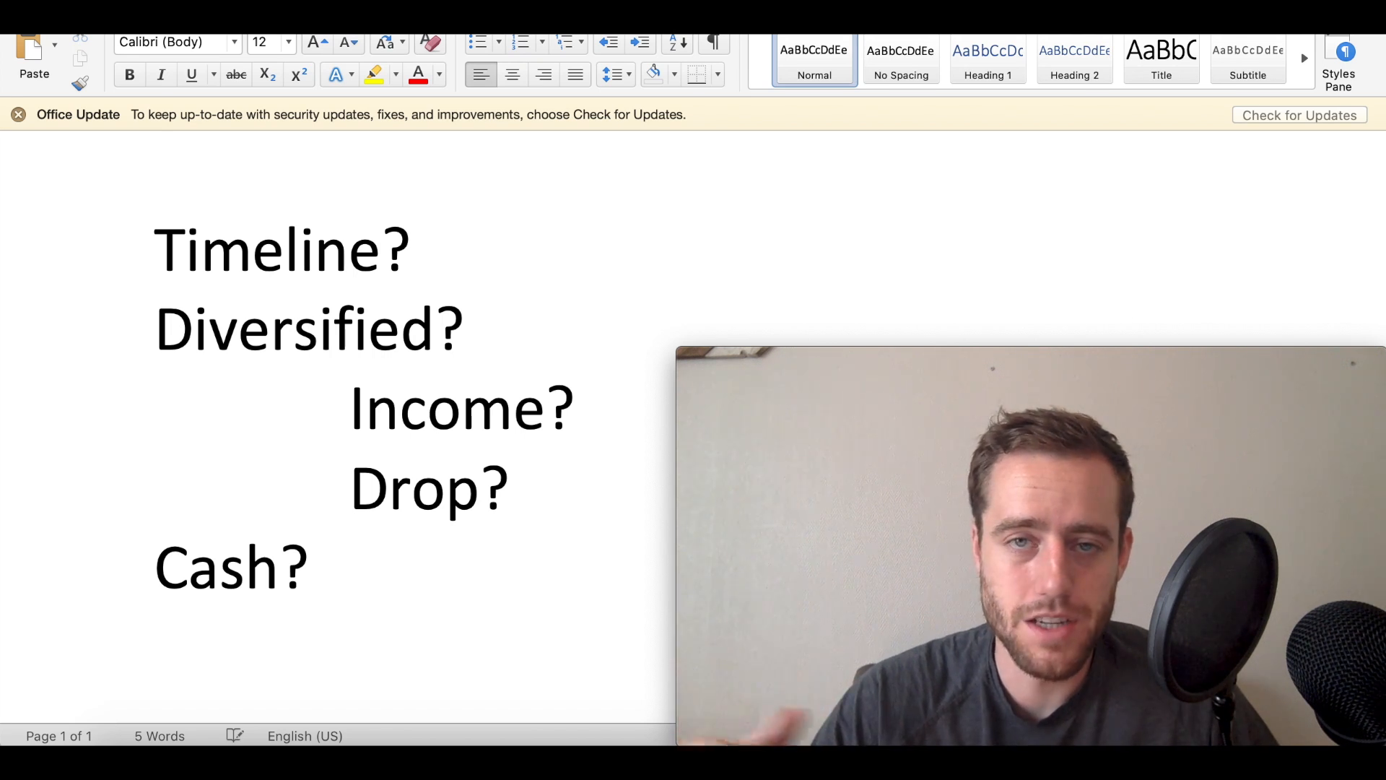
left_click(511, 488)
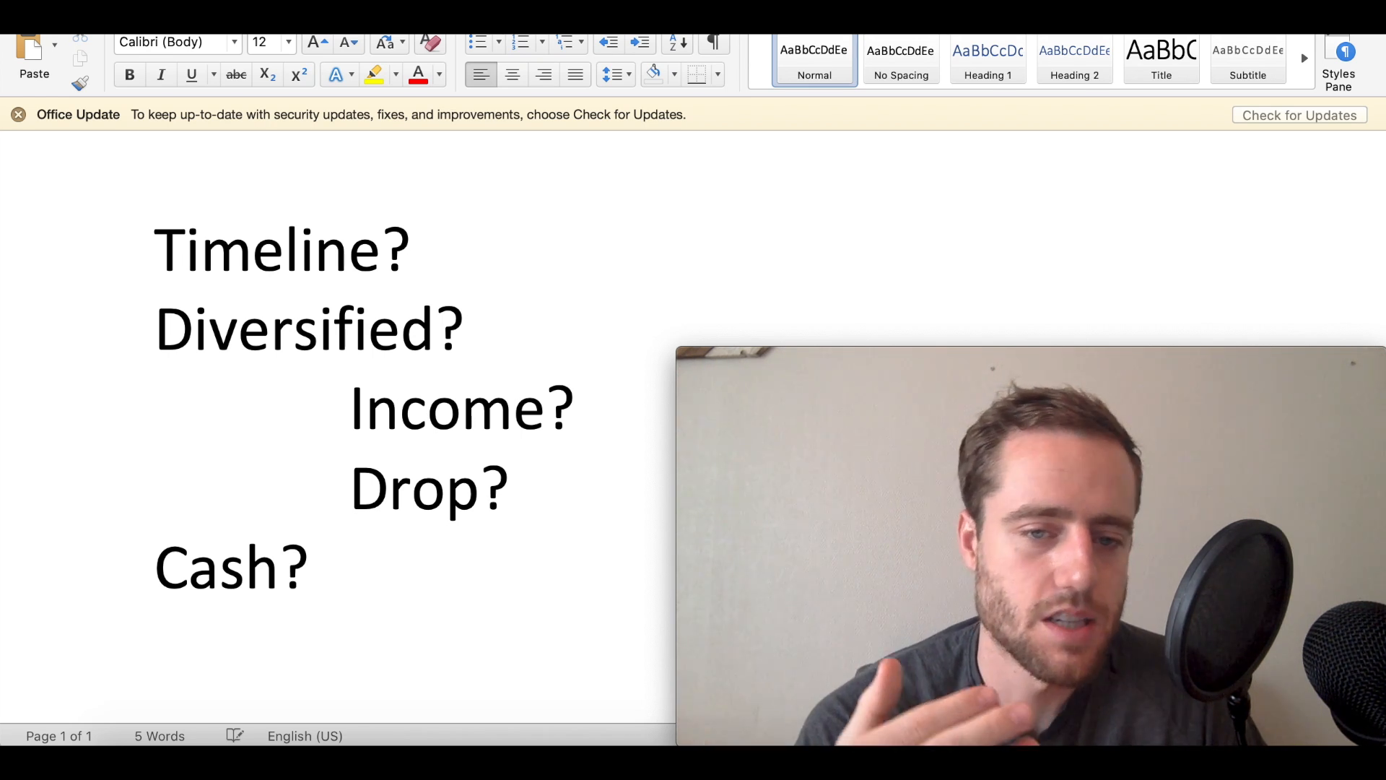
left_click(511, 489)
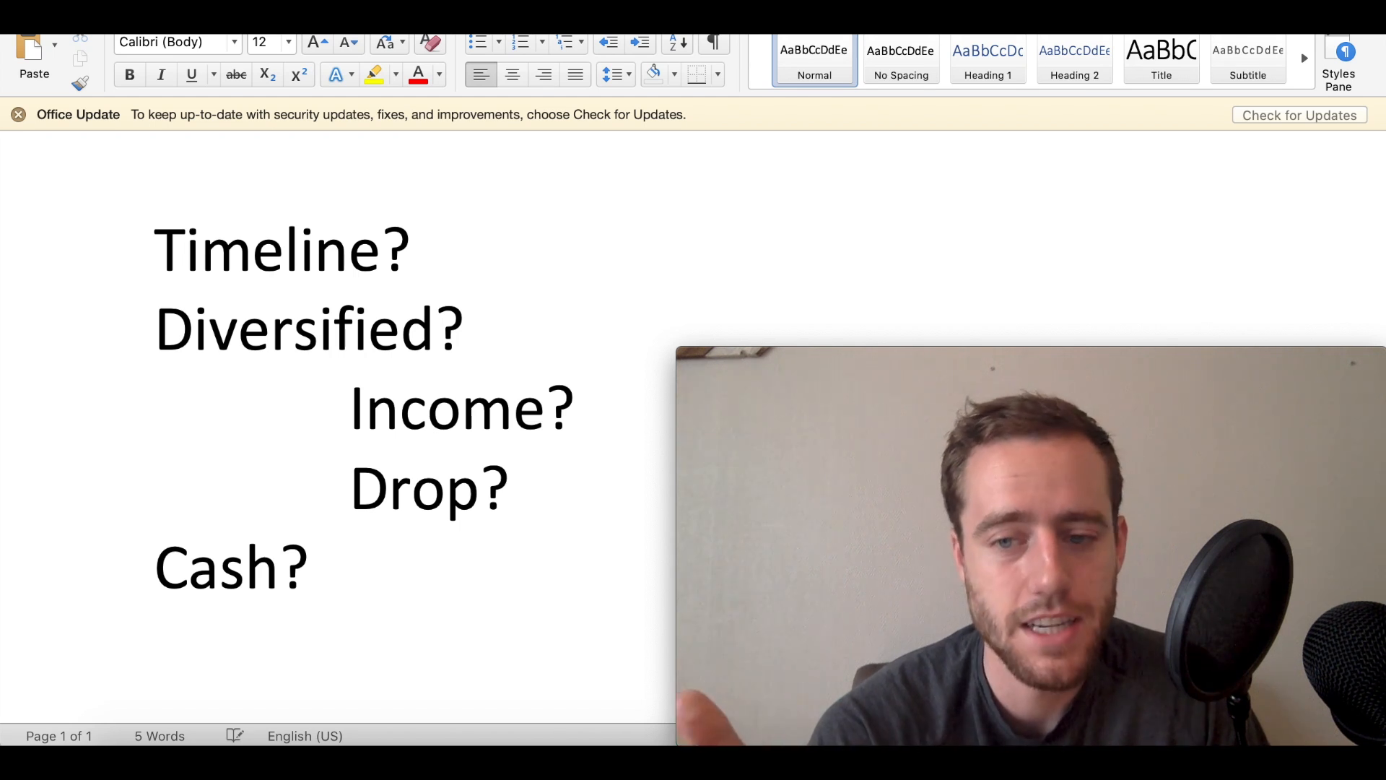
left_click(511, 488)
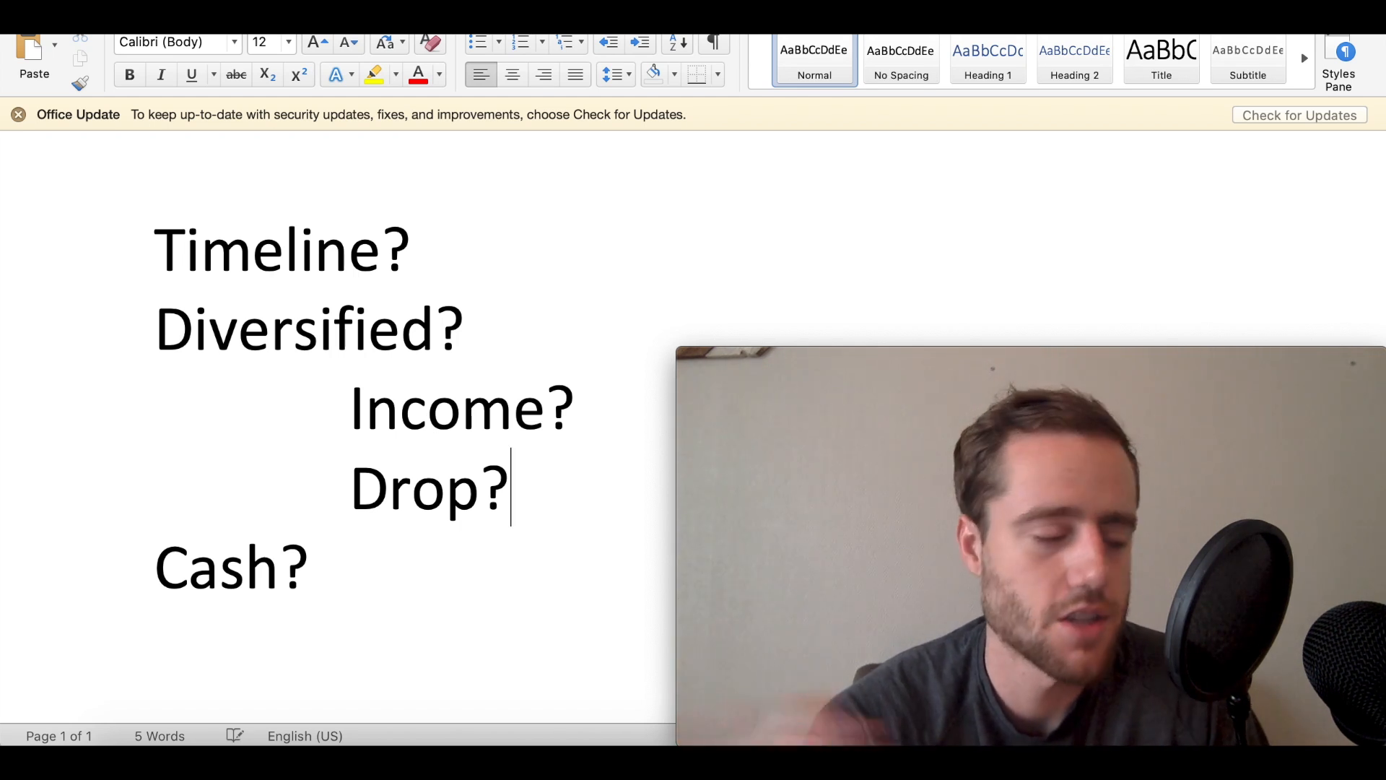